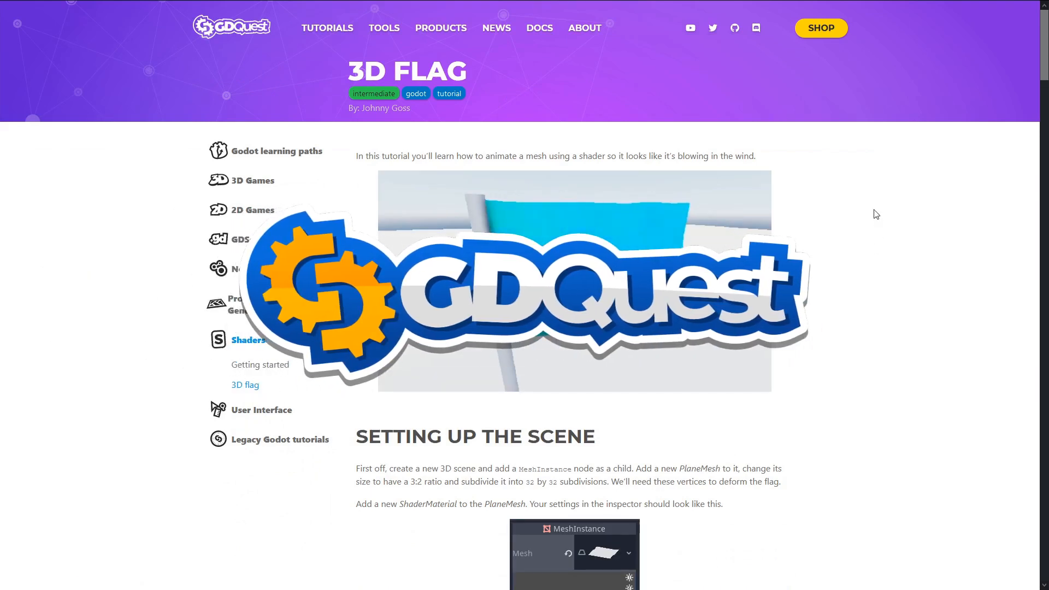
Start a 3D scene with a Spatial root and add a MeshInstance child node.
scroll(down, 3)
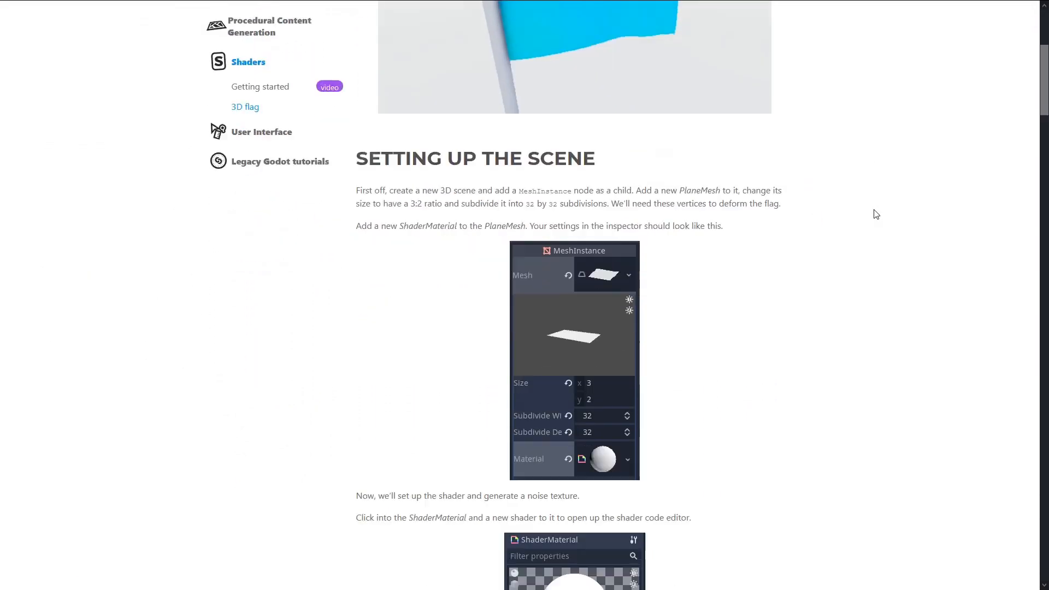
scroll(down, 3)
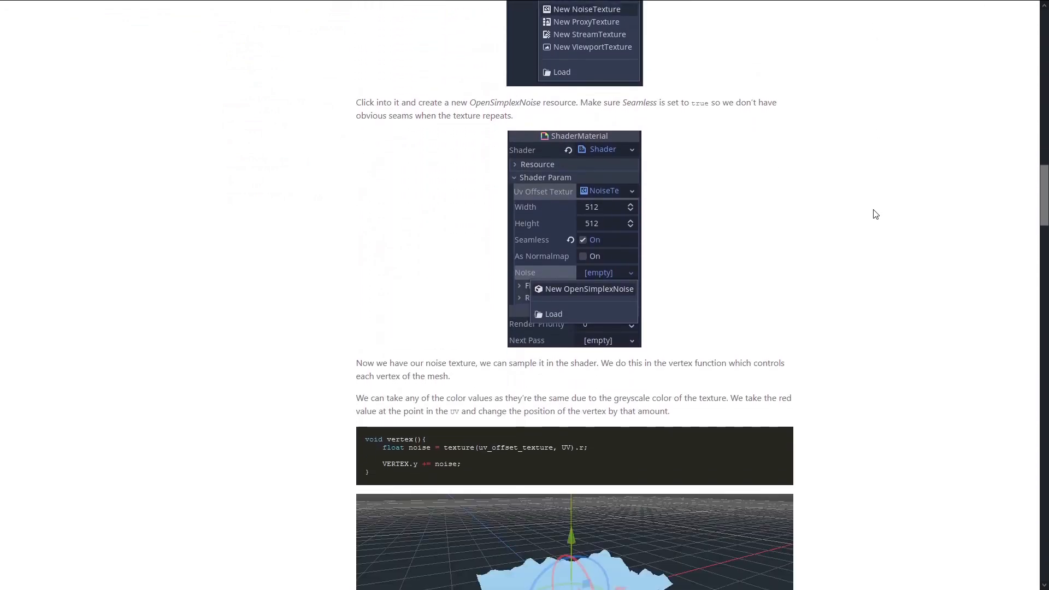
scroll(down, 3)
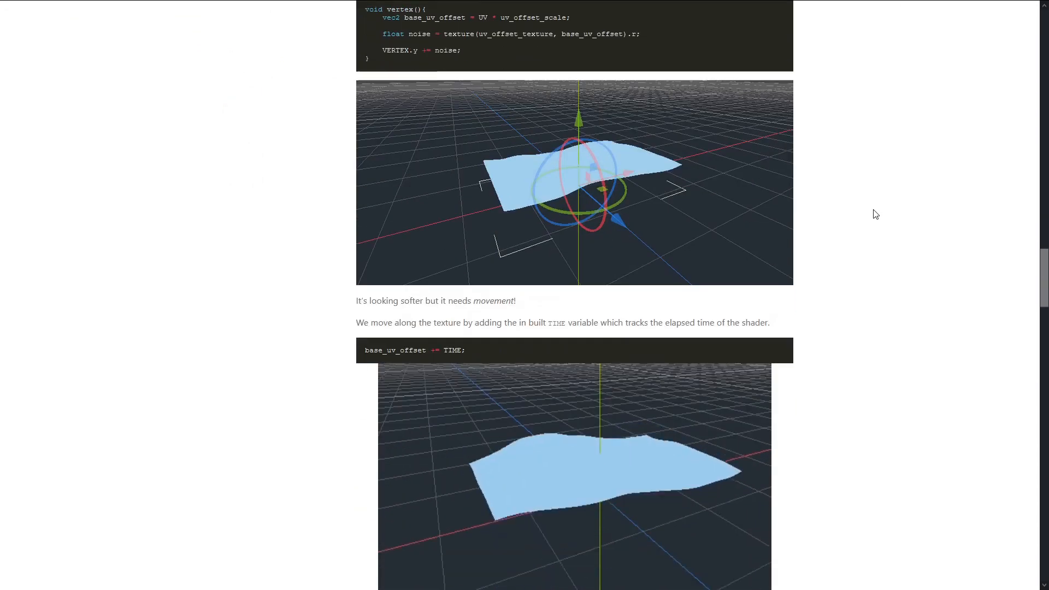
scroll(down, 3)
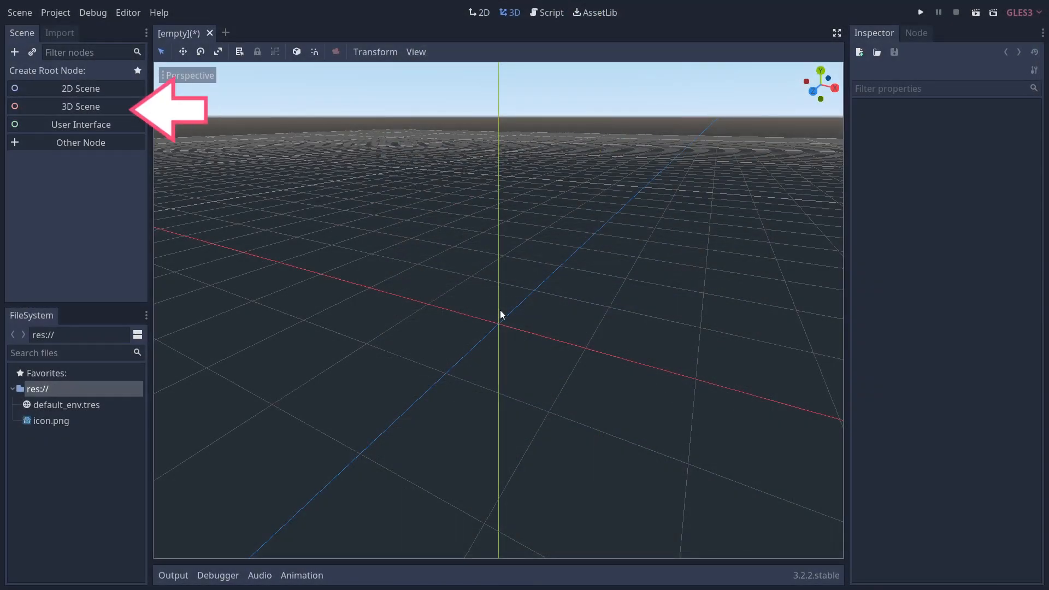
click(80, 106)
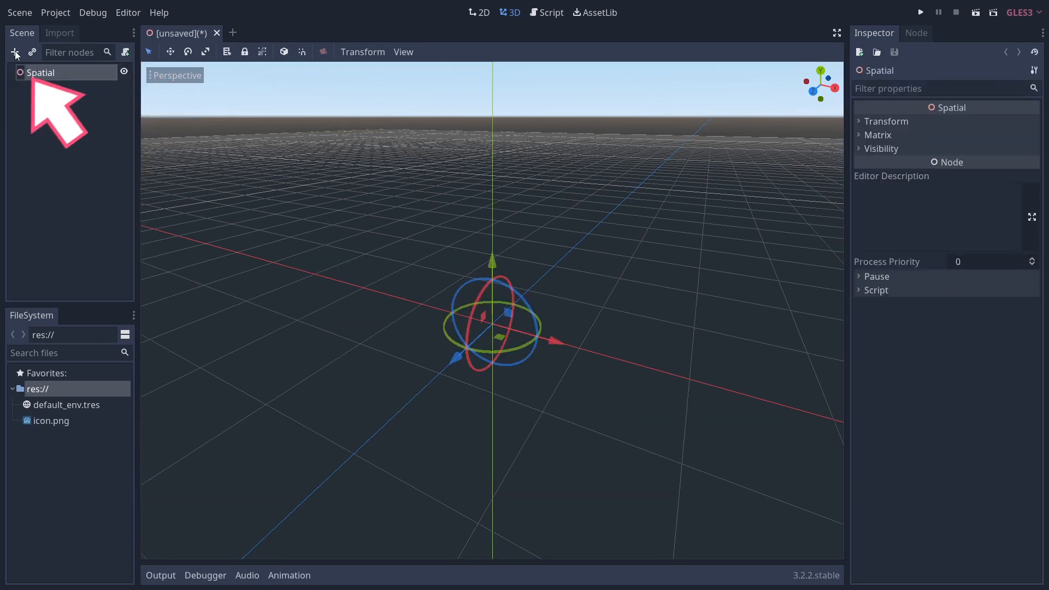
click(14, 53)
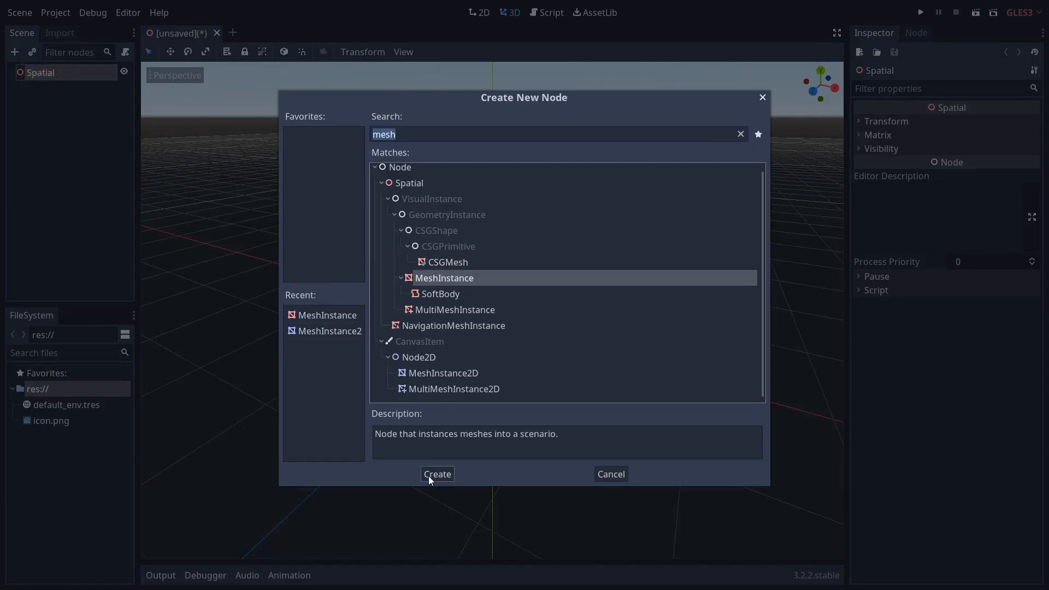
click(436, 473)
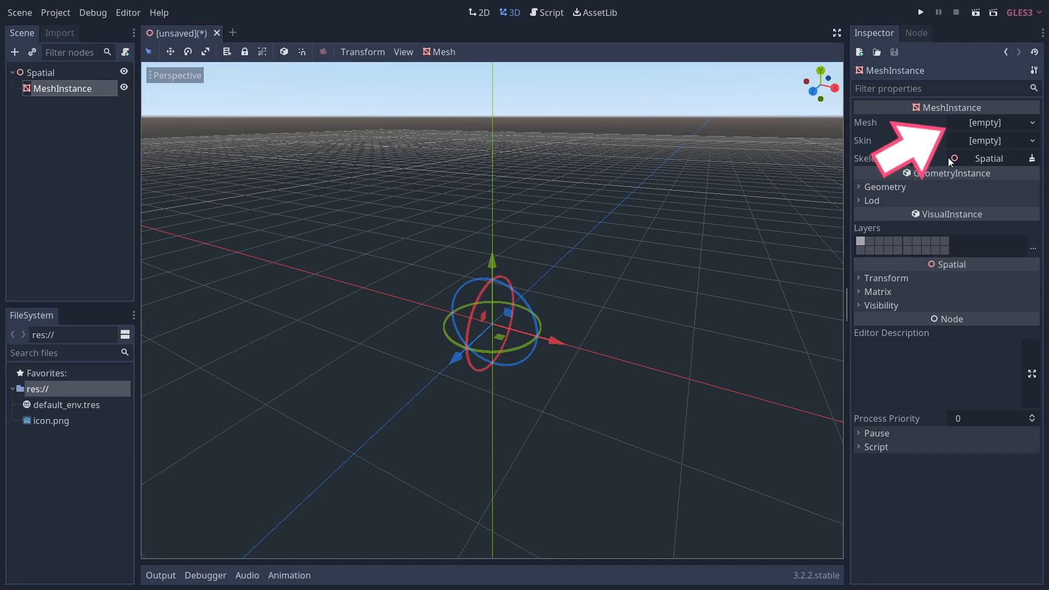
Assign the MeshInstance a new PlaneMesh in the Inspector.
click(997, 122)
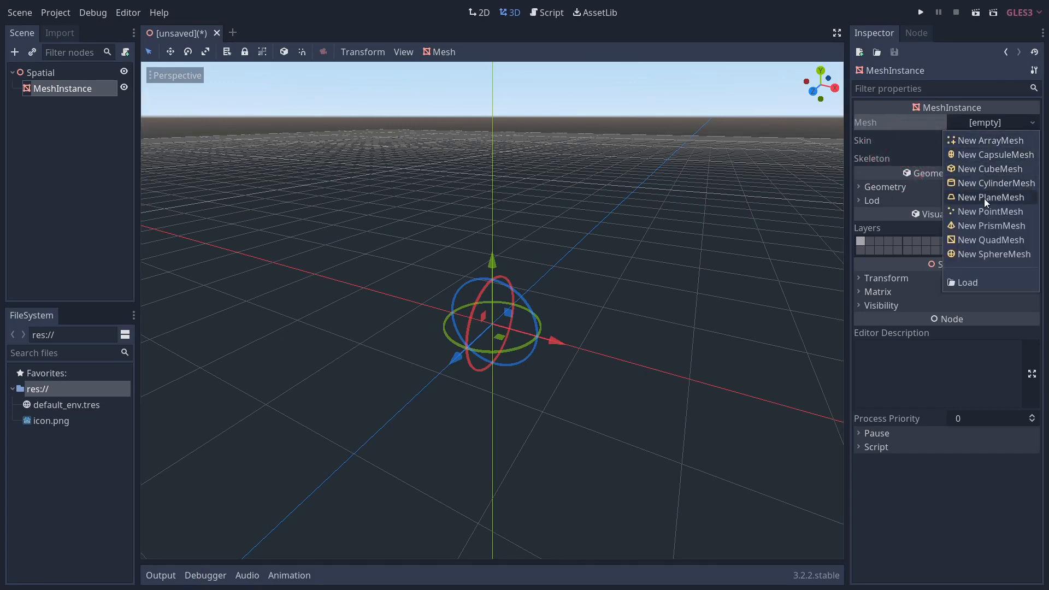
click(991, 196)
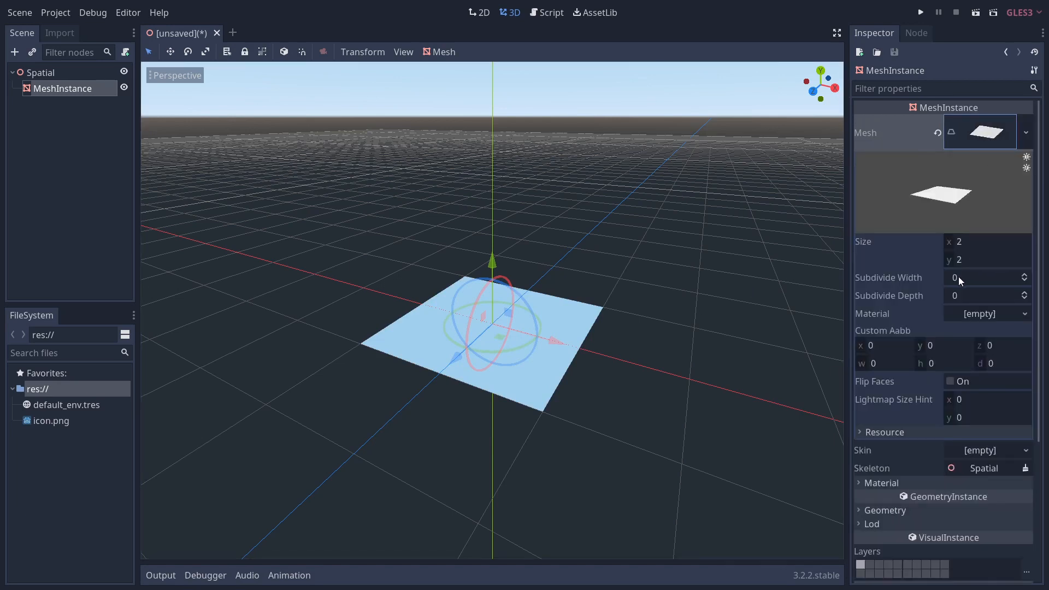
mouse_move(833, 276)
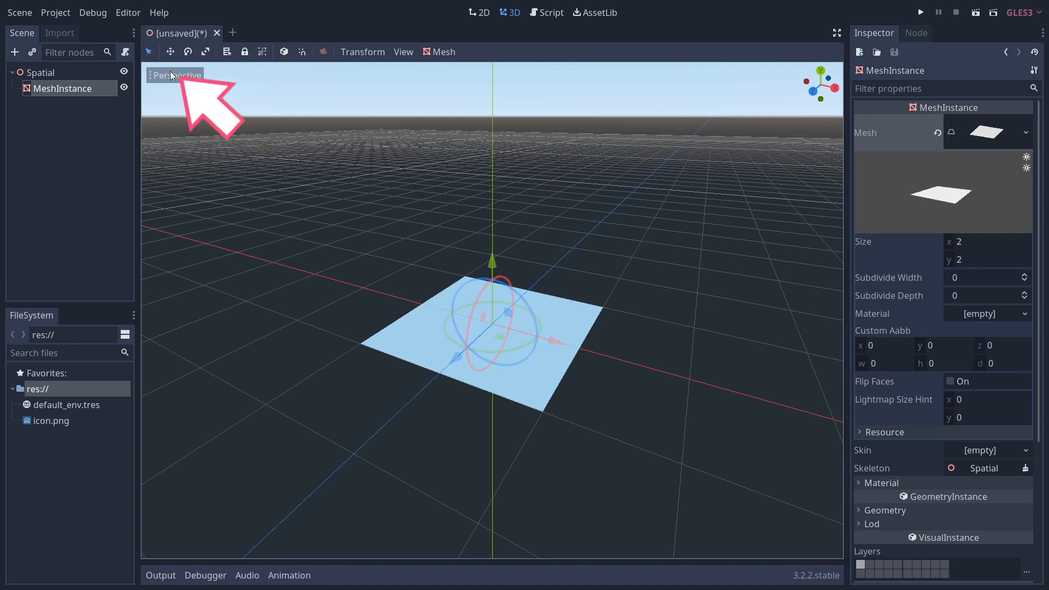
Switch the viewport to wireframe, subdivide the plane 32 by 32, and set its width to 3.
click(174, 75)
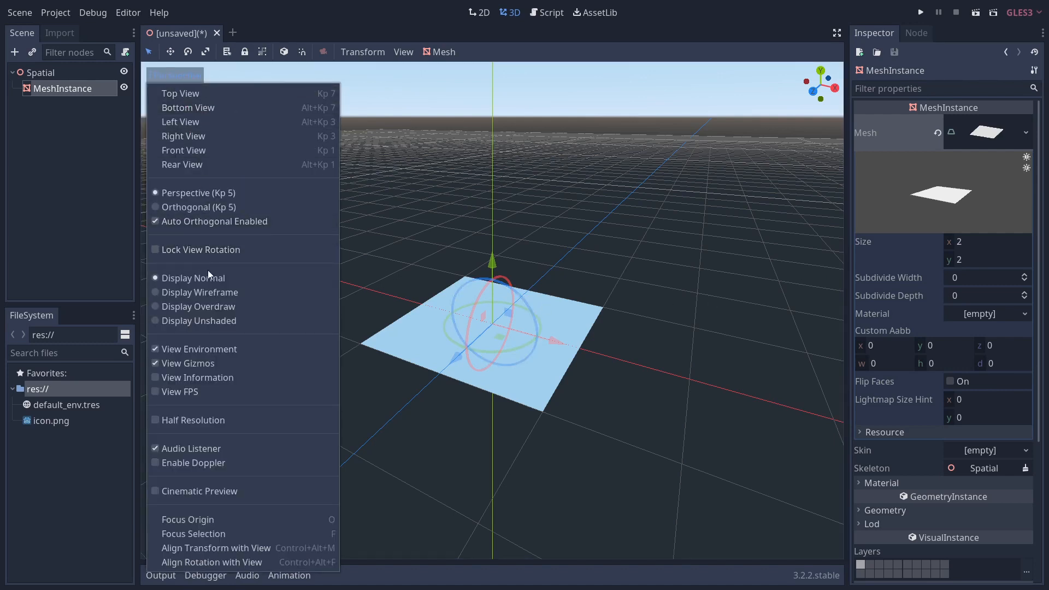
click(590, 234)
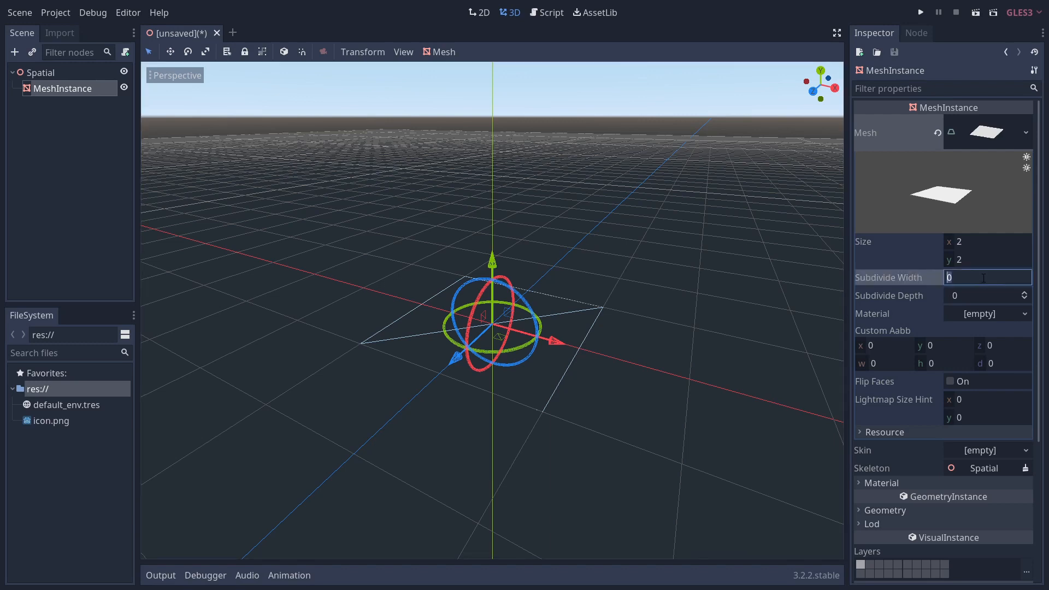
text(32)
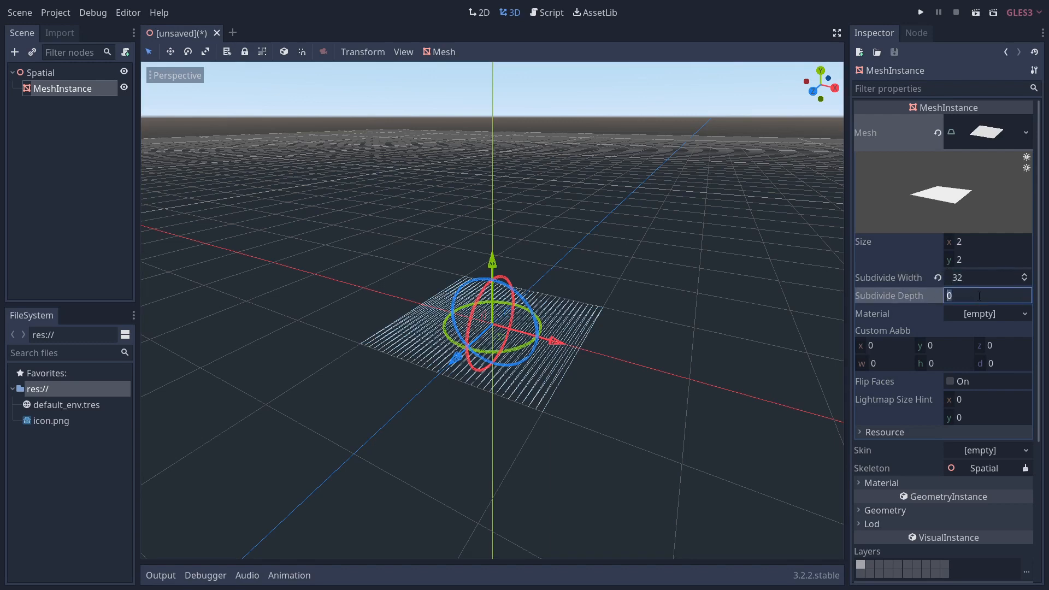
text(32)
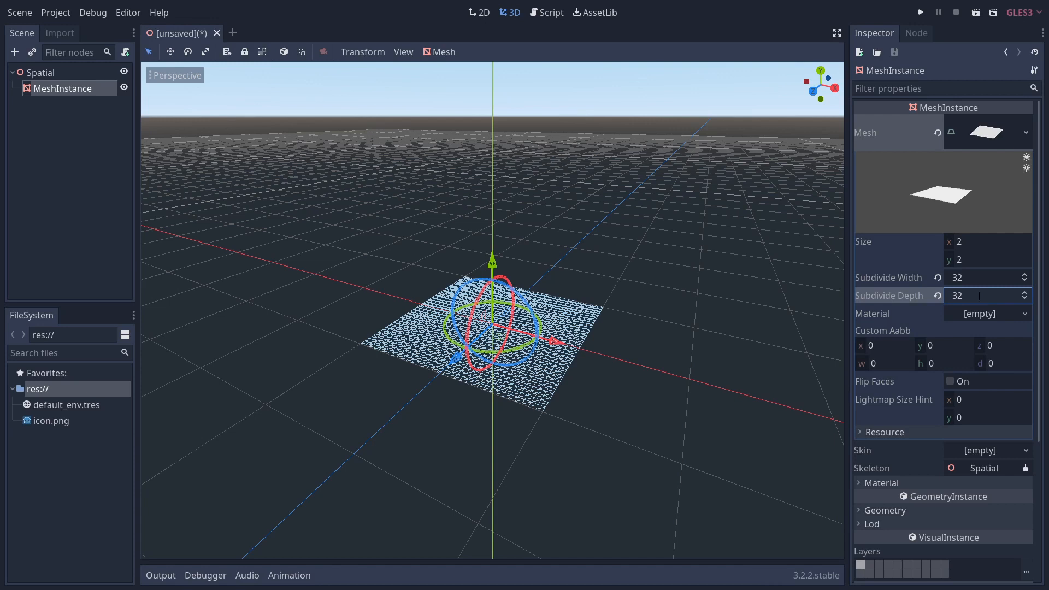
mouse_move(984, 261)
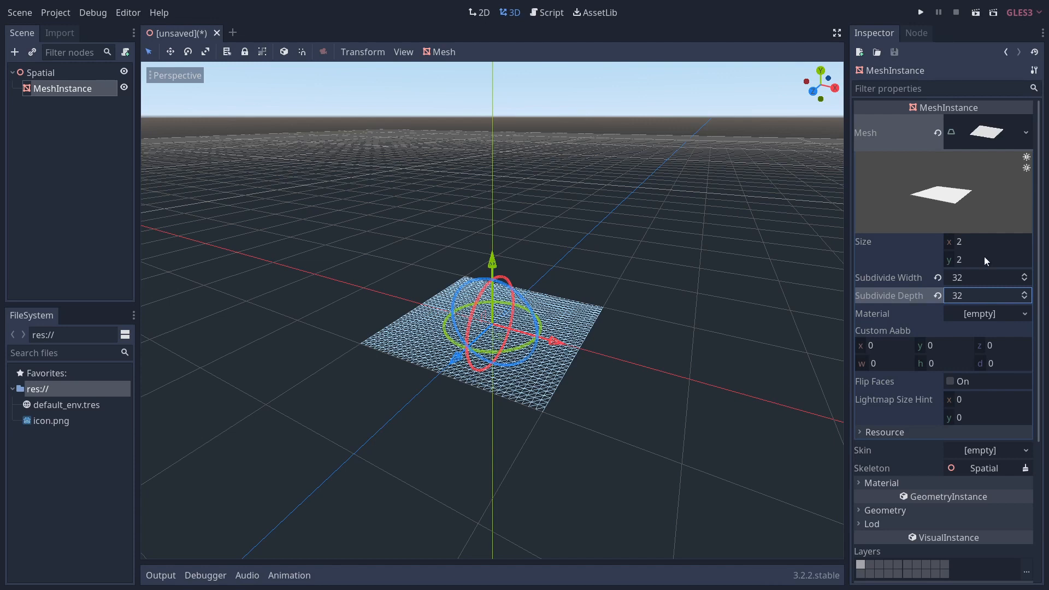
text(3)
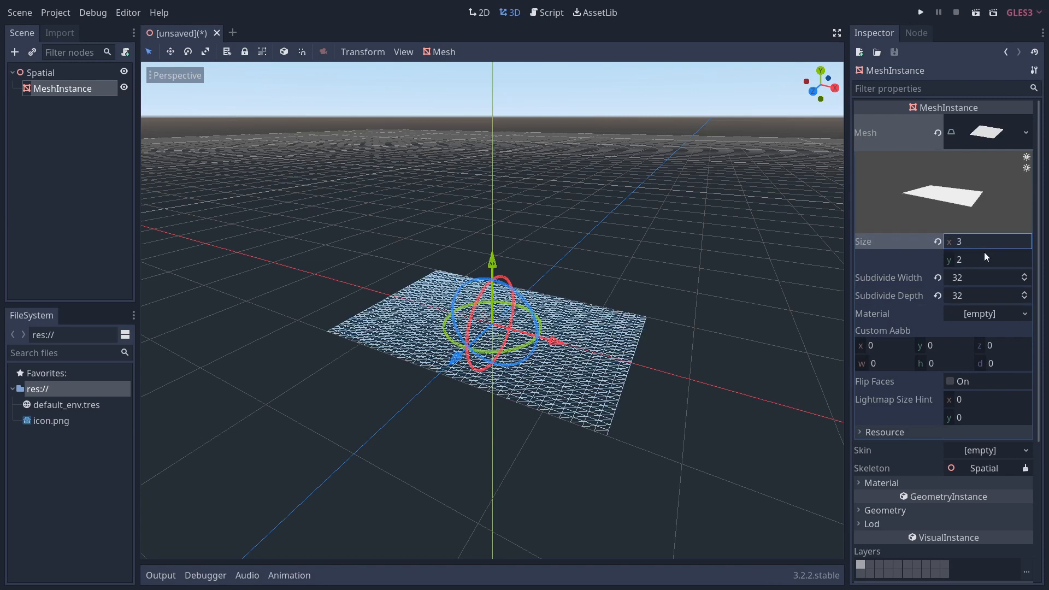
Give the plane a new ShaderMaterial holding a new shader and open its code editor.
click(987, 314)
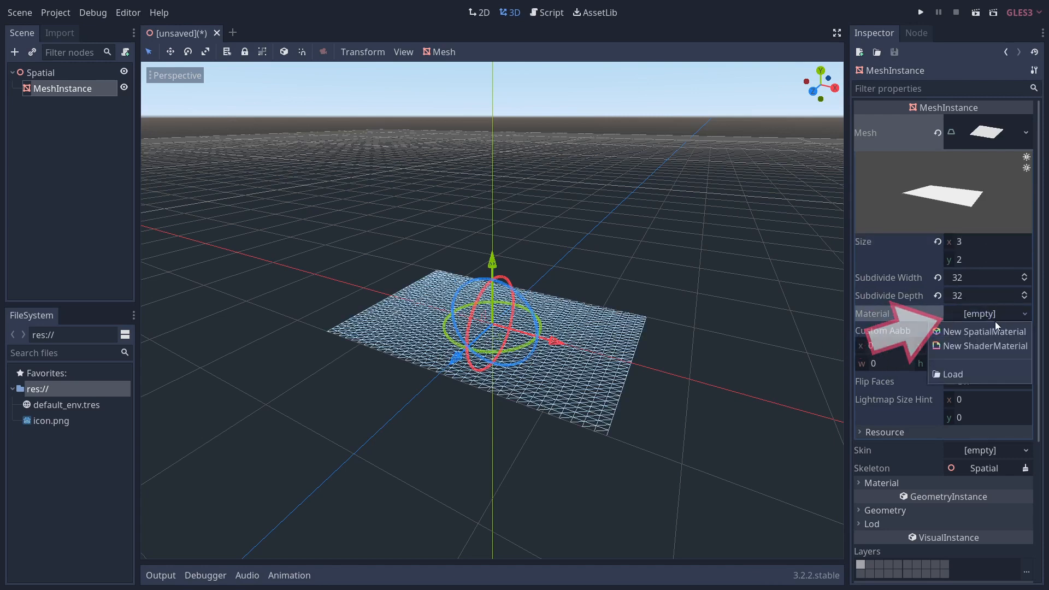
click(982, 347)
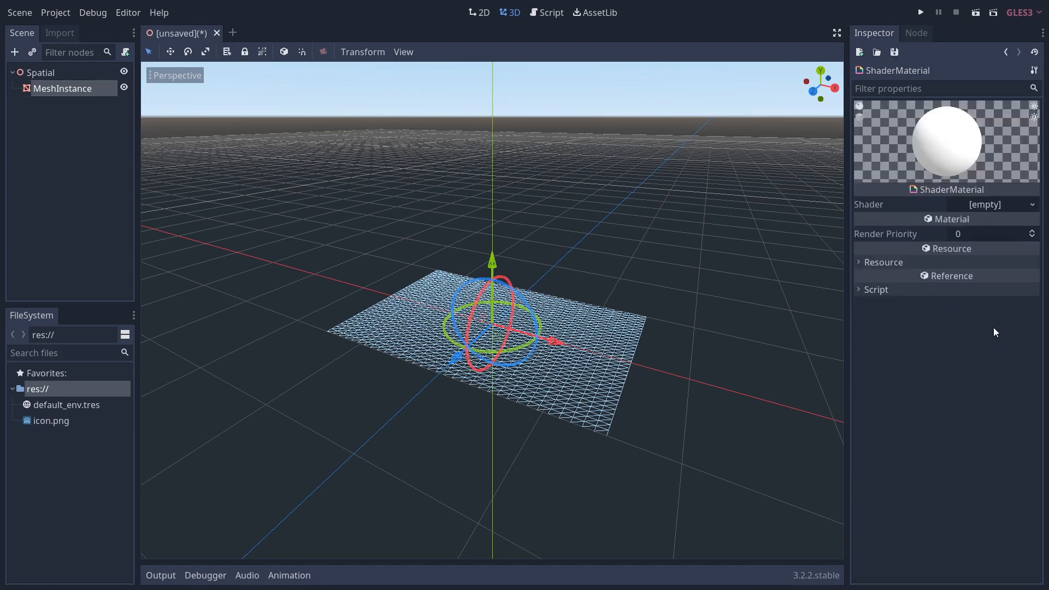
click(995, 205)
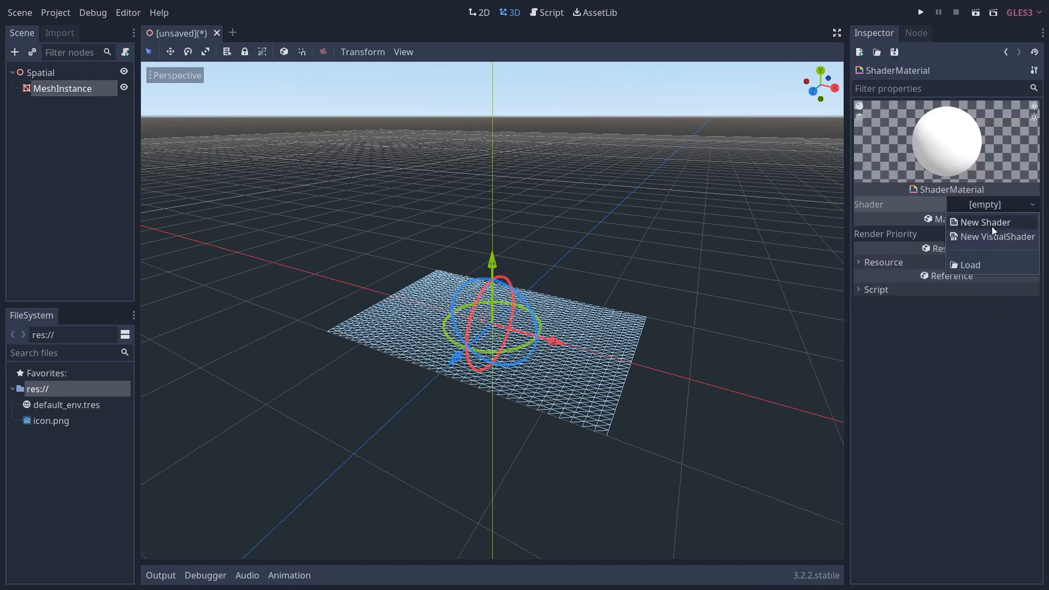
click(984, 222)
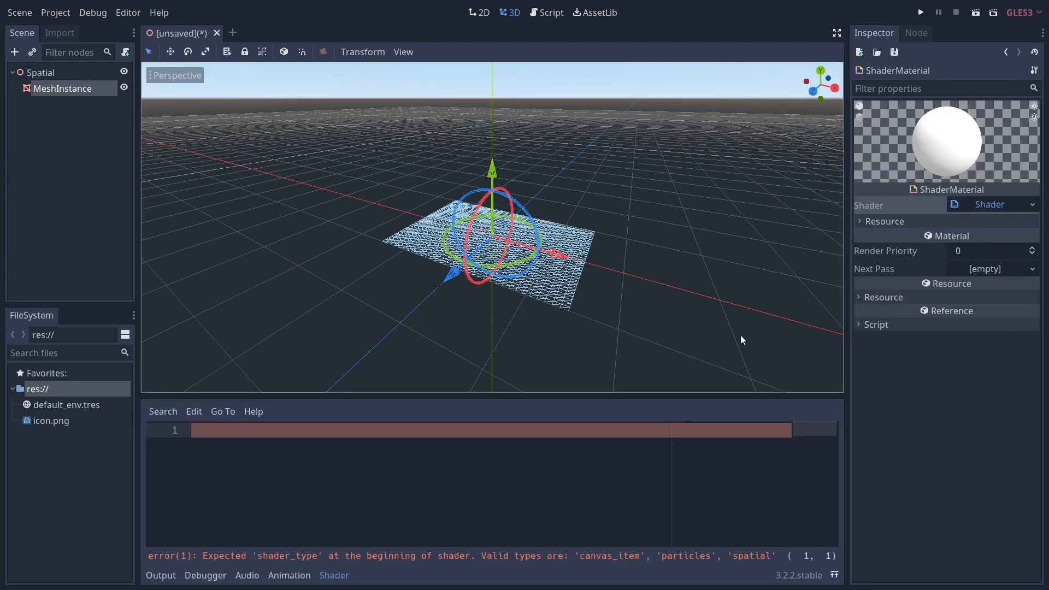
Write 'shader_type spatial;' and 'uniform sampler2D uv_offset_texture : hint_black;'.
text(shader)
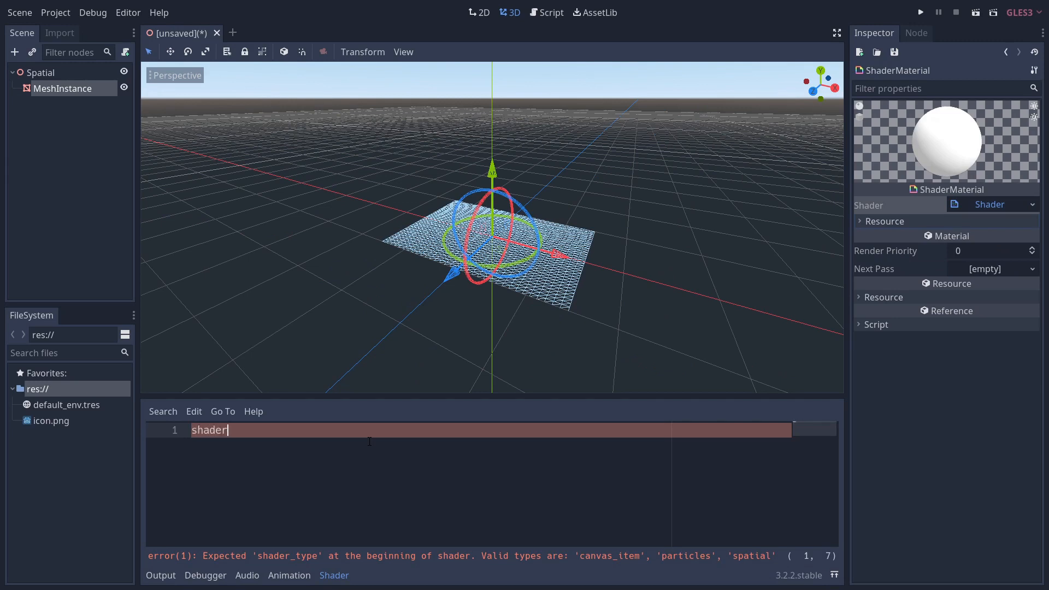
text(_type)
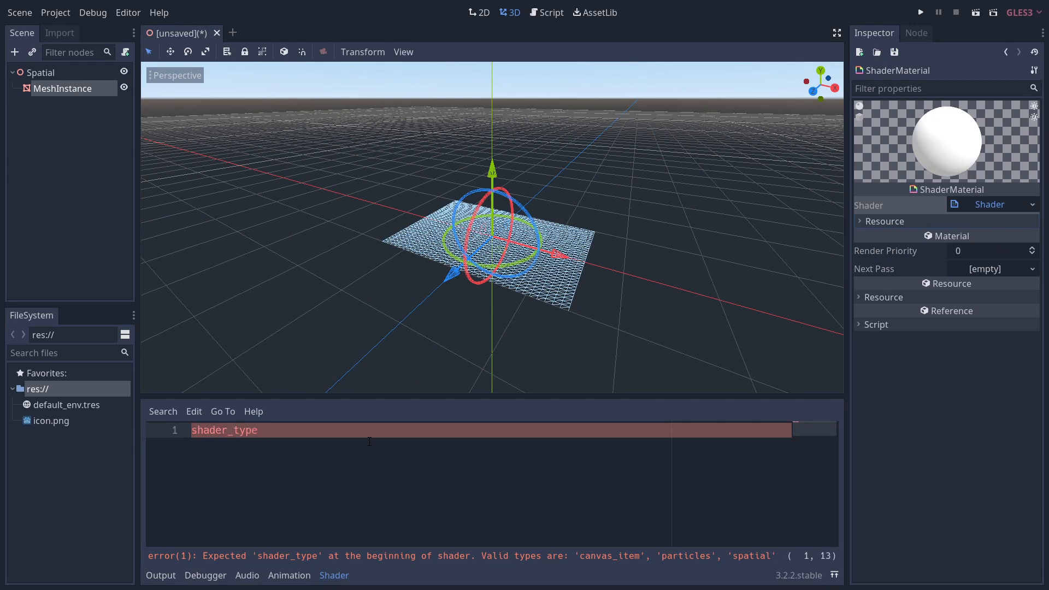
text(spatial;)
click(468, 460)
text(uniform sampler2D uv)
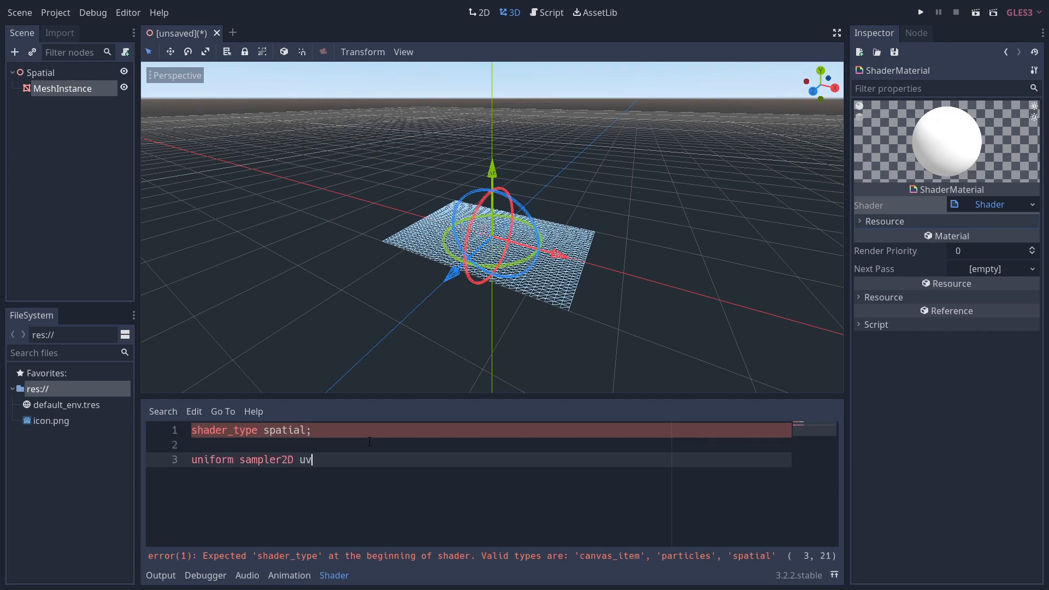
text(_offset_)
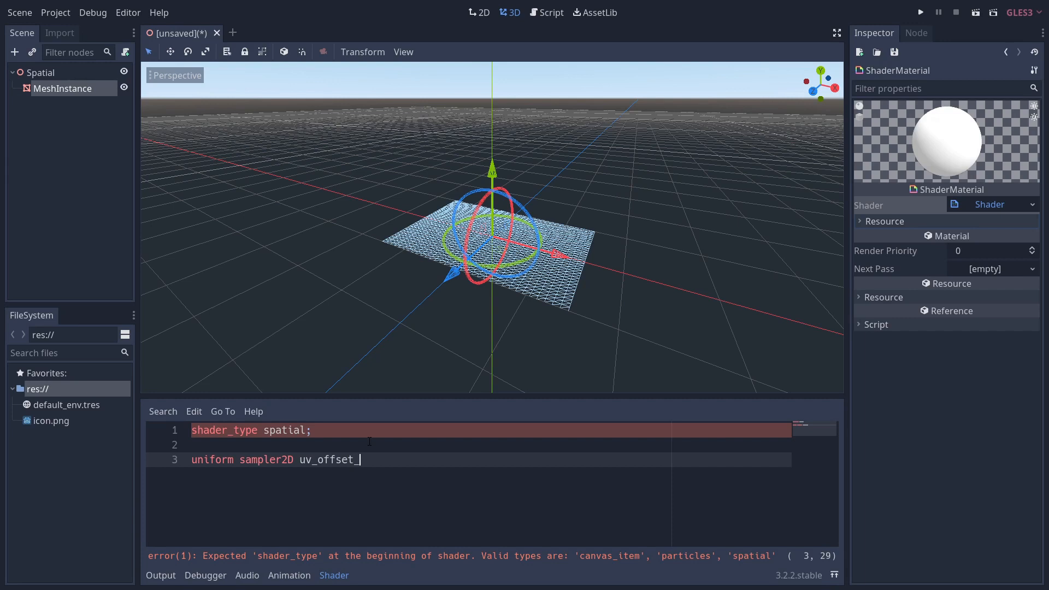
text(textur)
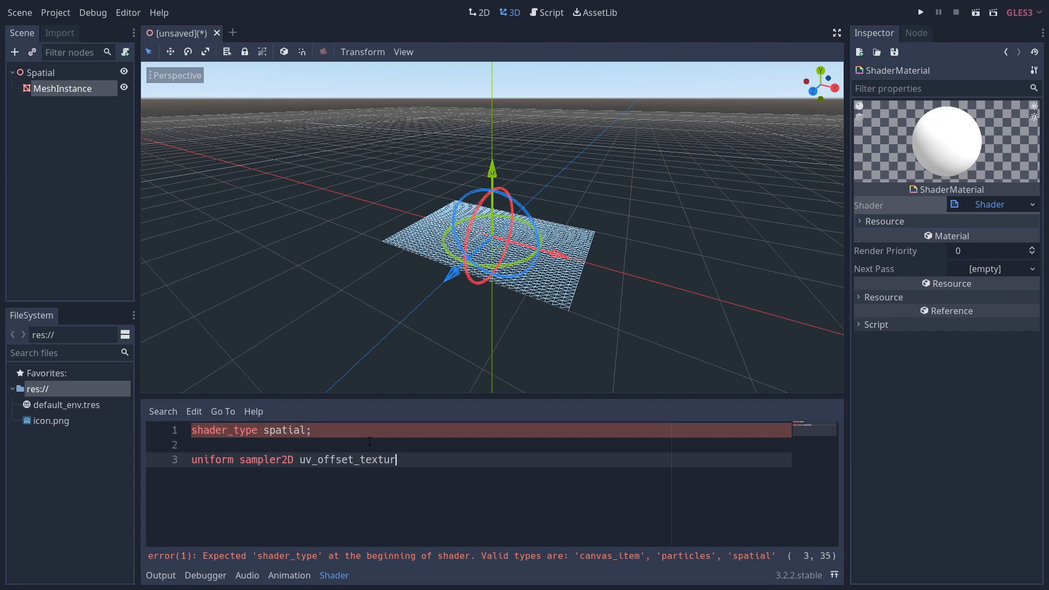
text(e : hin)
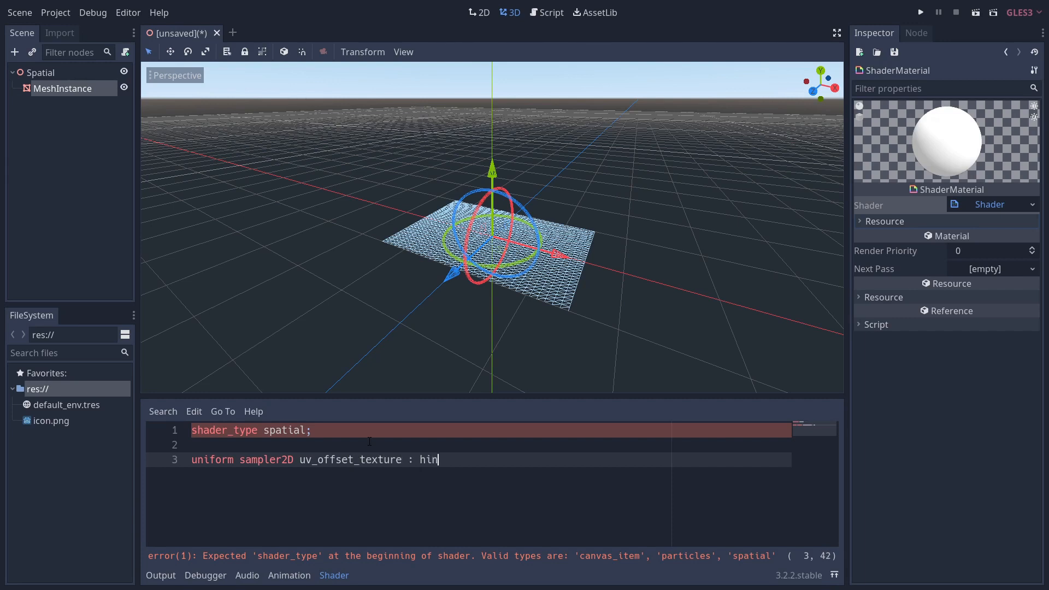
text(t_black;)
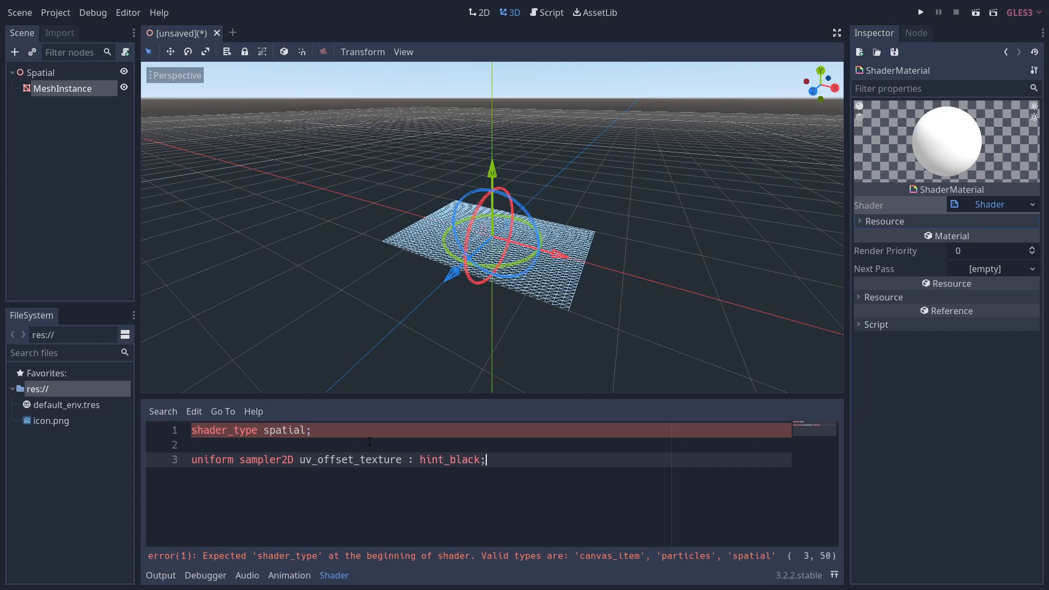
key(enter)
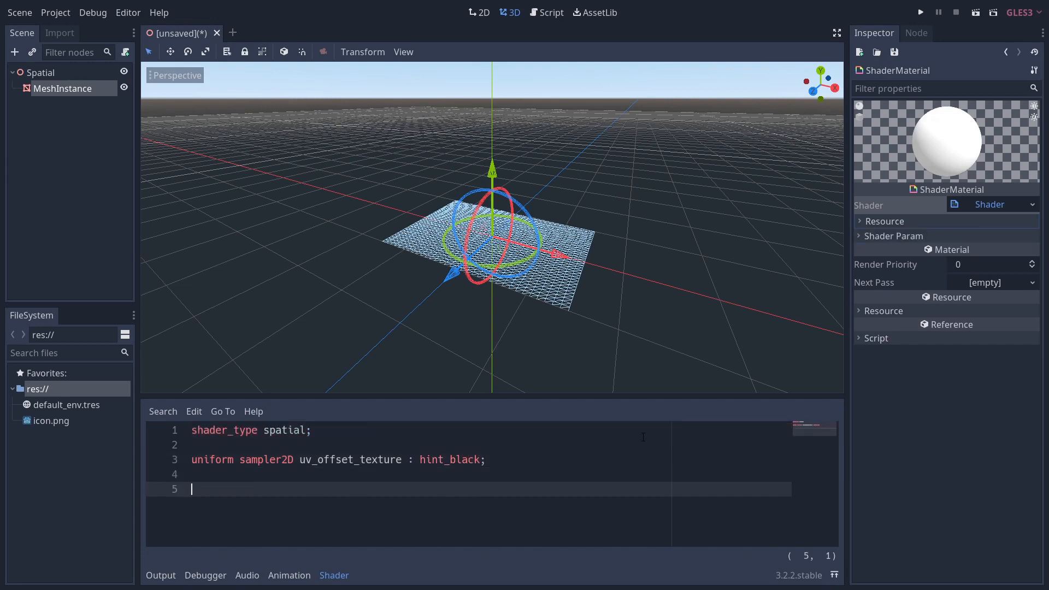
Set Uv Offset Texture to a new seamless NoiseTexture and give it a noise generator.
click(893, 236)
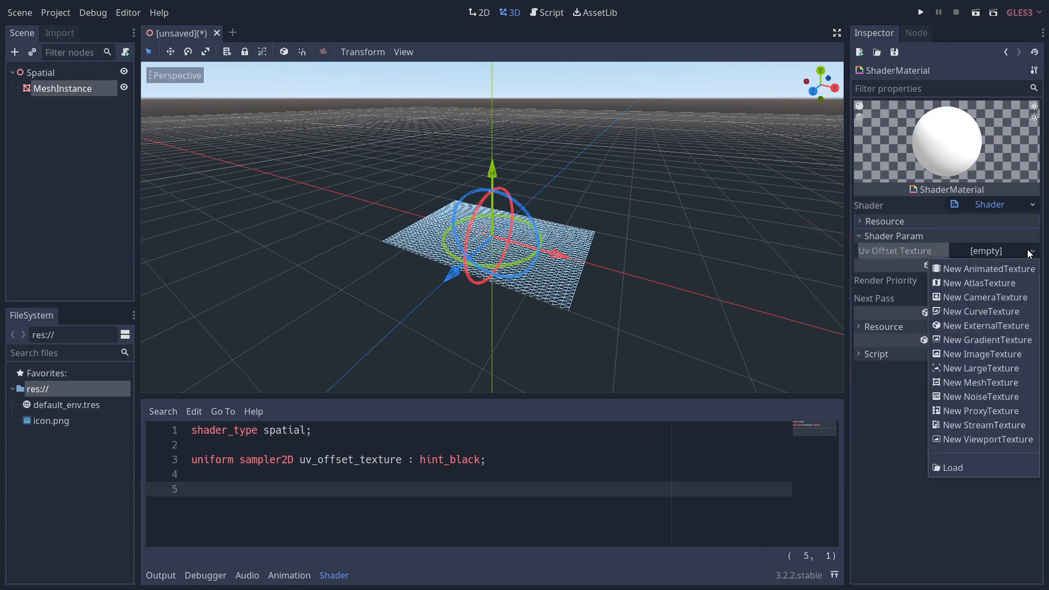
click(981, 395)
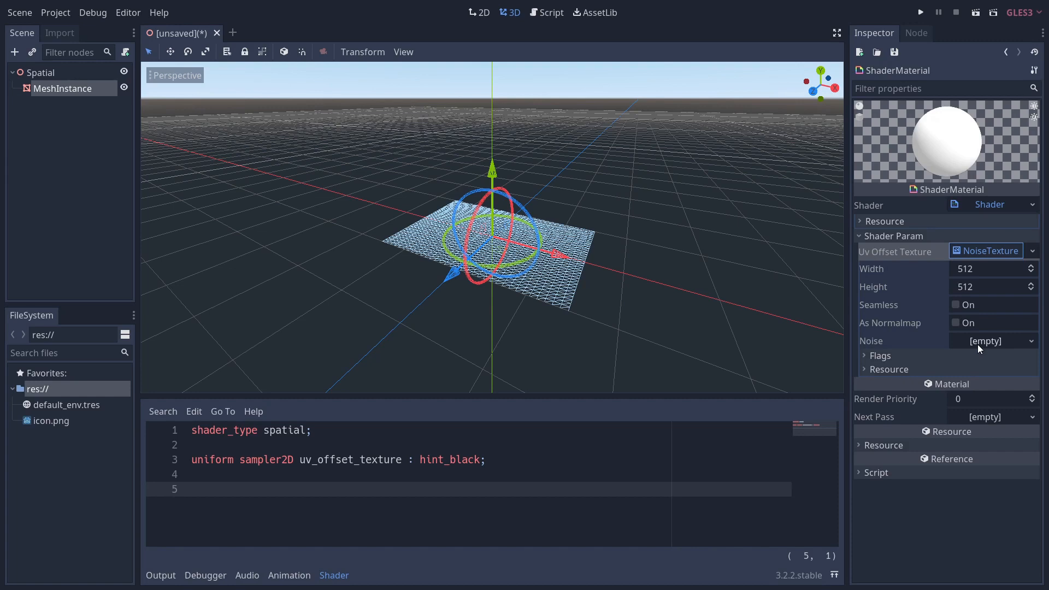
click(957, 305)
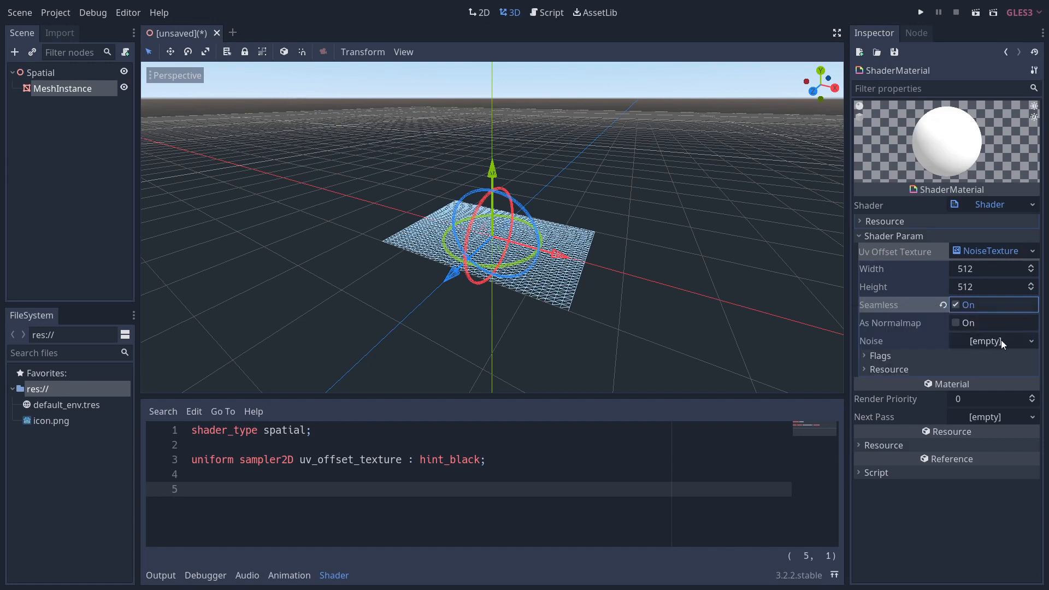
click(994, 341)
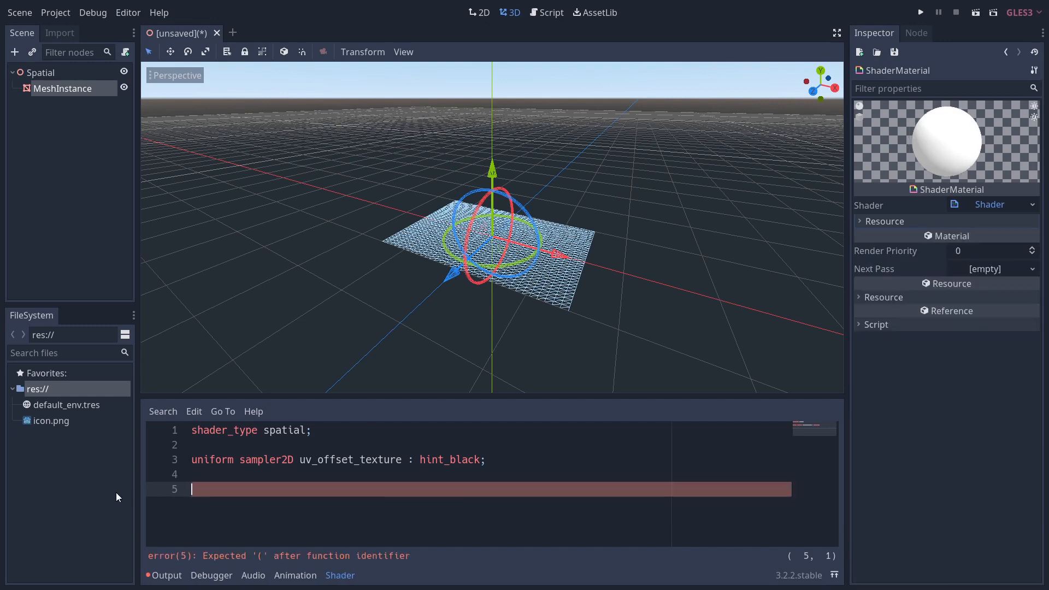
Write a vertex() function sampling uv_offset_texture at UV into noise and adding it to VERTEX.y.
text(void vertex(){)
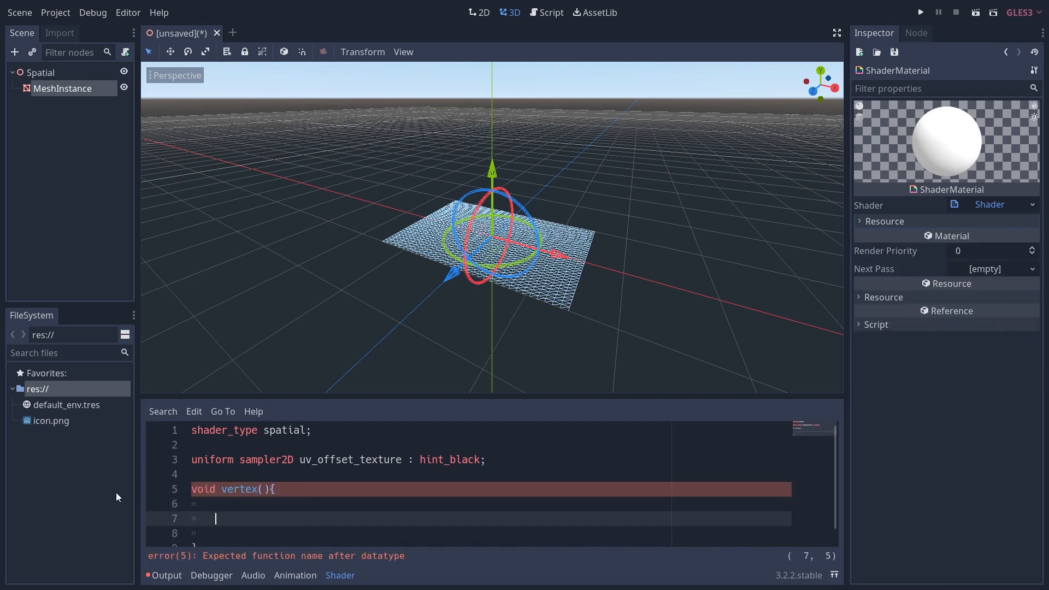
text(float)
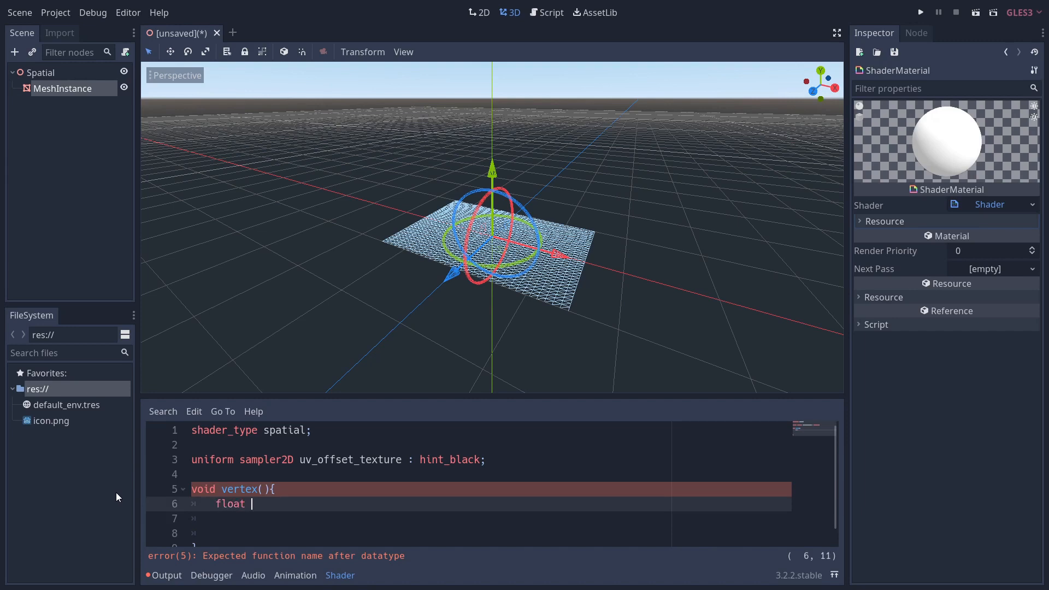
text(noise =)
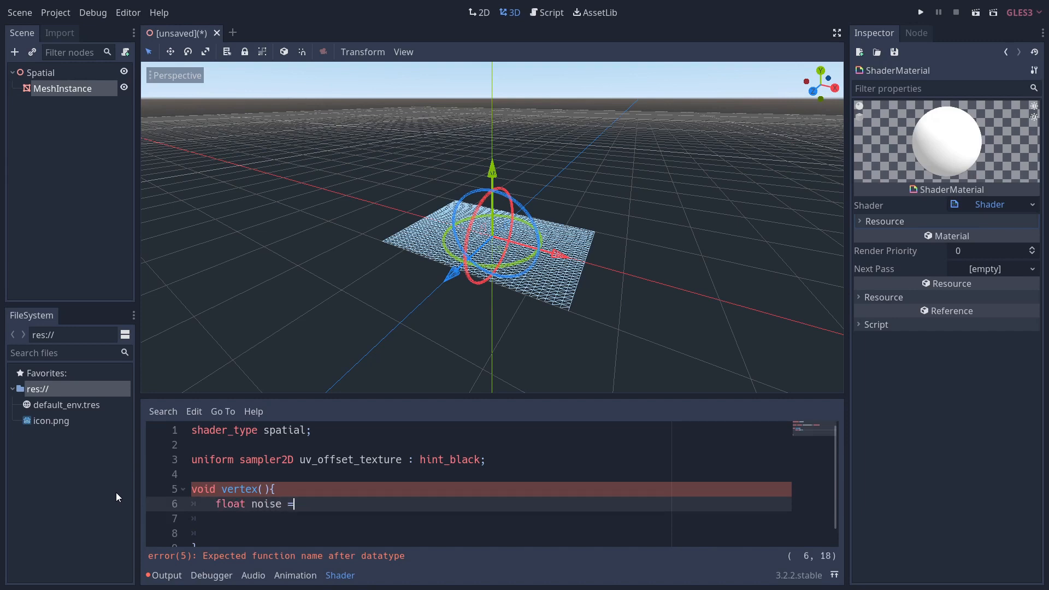
text(texture)
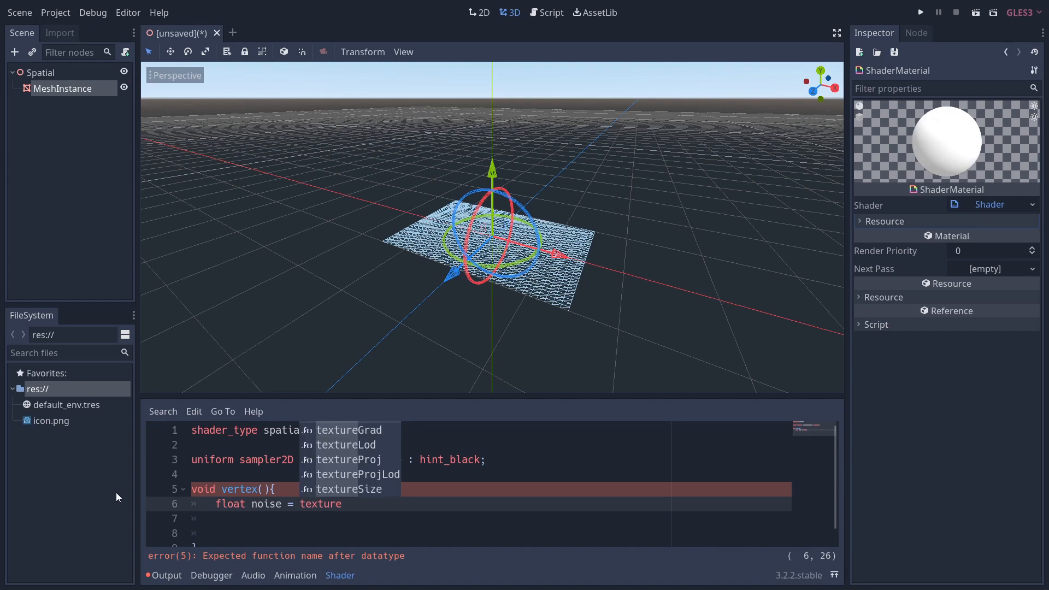
text(uv))
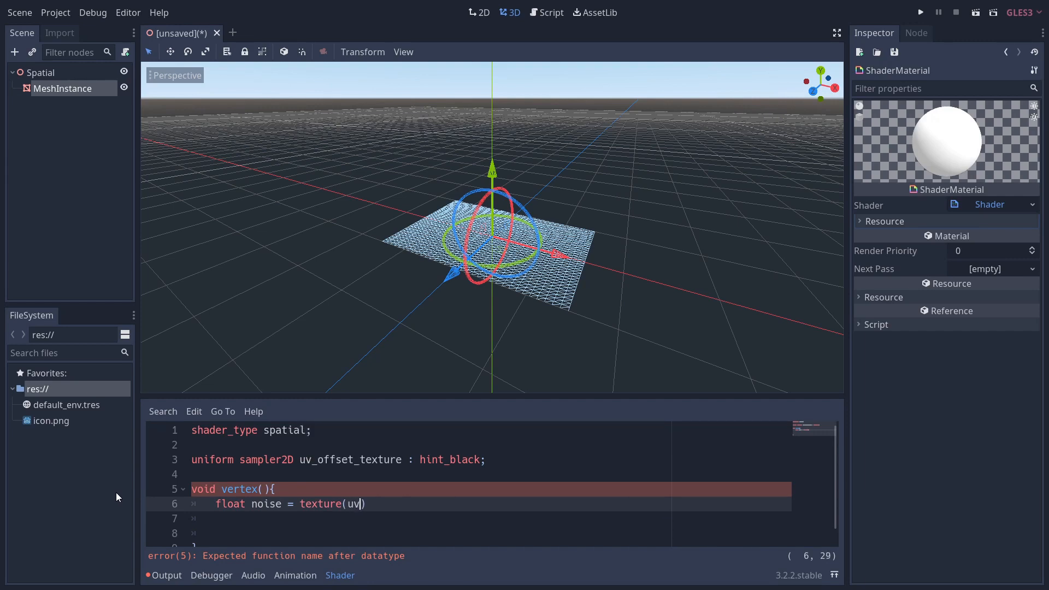
text(uv)
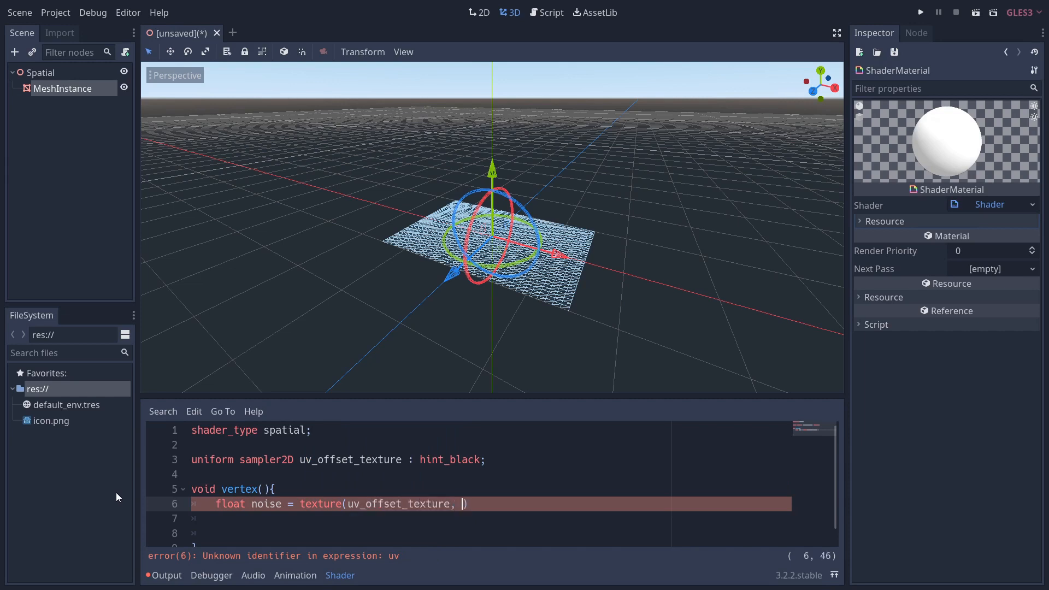
text(UV))
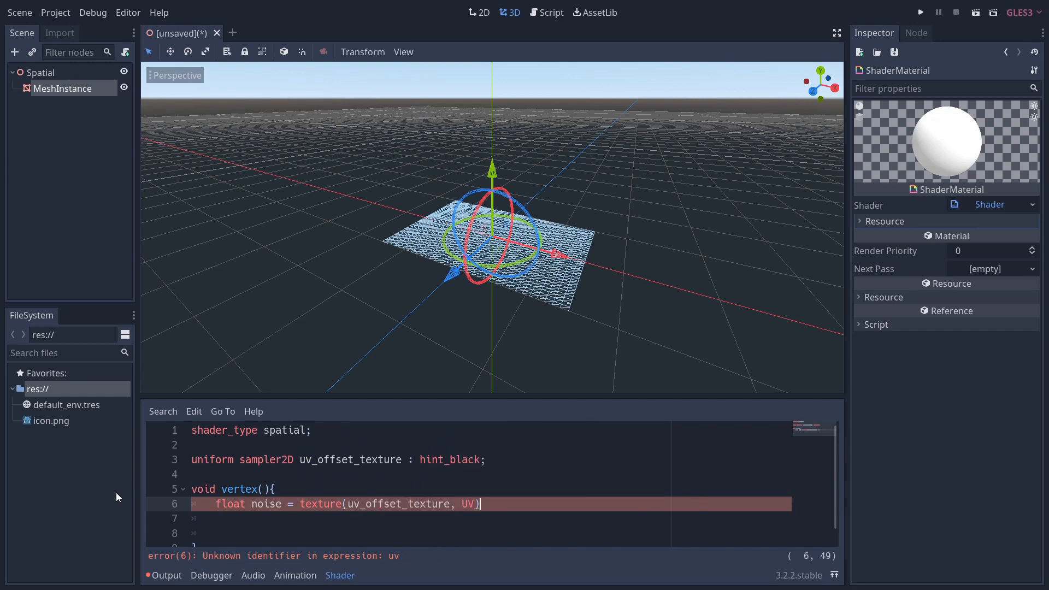
text(.r;)
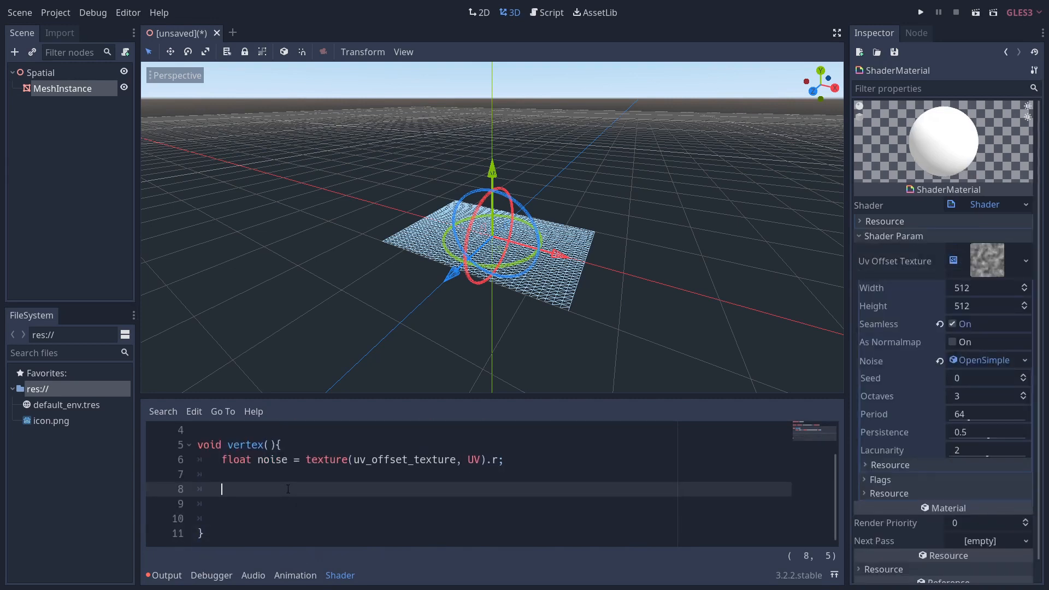
text(VERTEX)
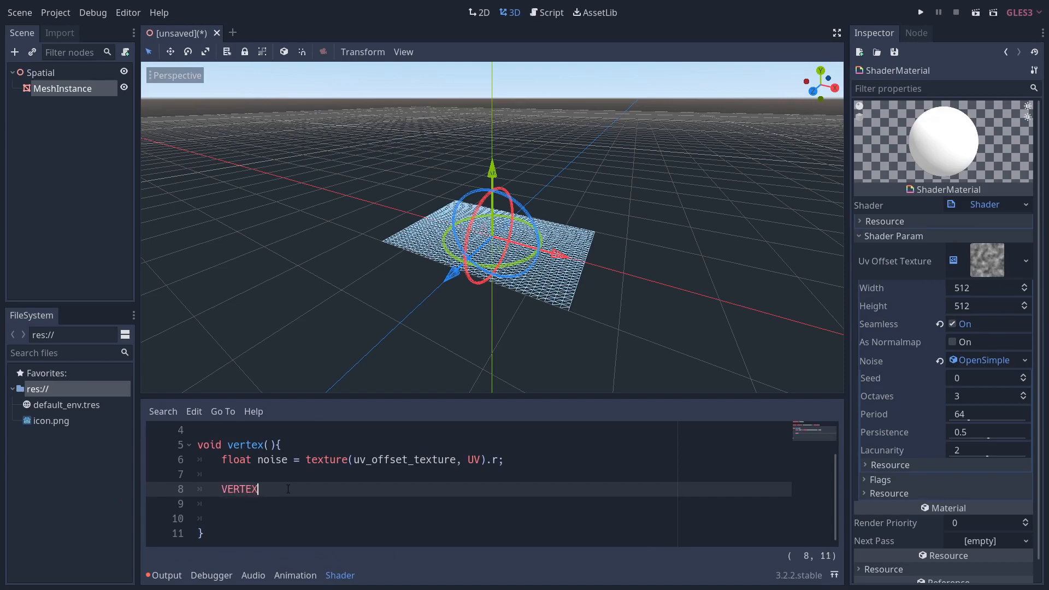
text(.y += noise;)
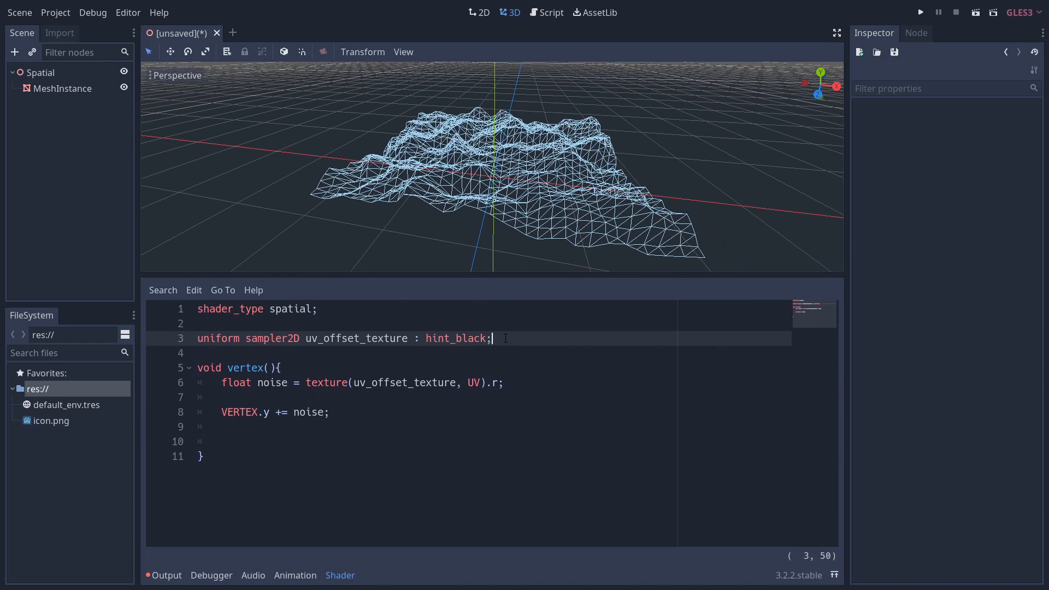
Declare 'uniform vec2 uv_offset_scale = vec2(-0.2, -0.1);' and begin a vec2 base line.
text(uniform)
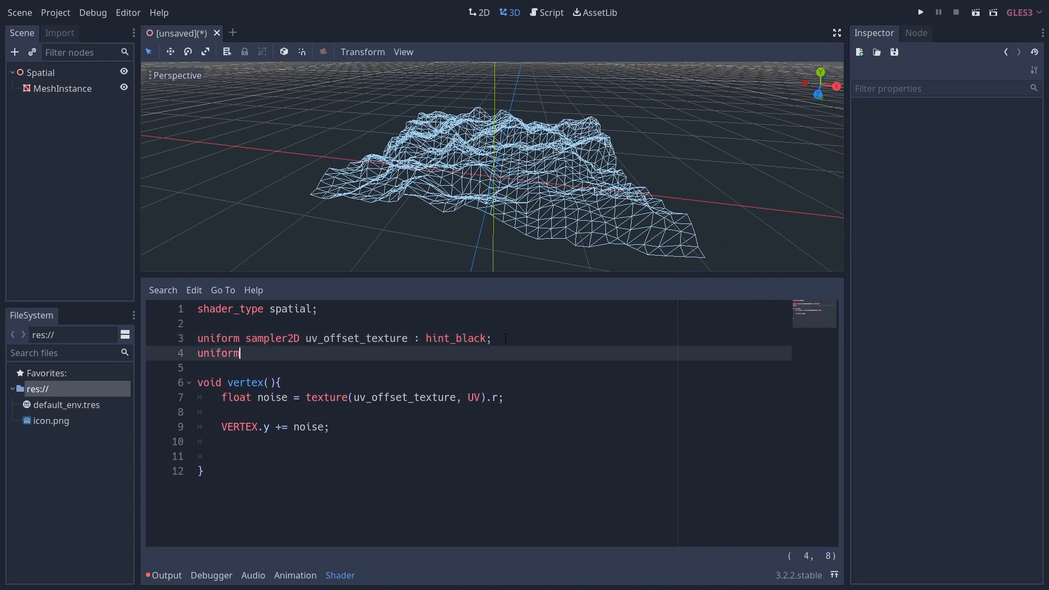
text(vec2)
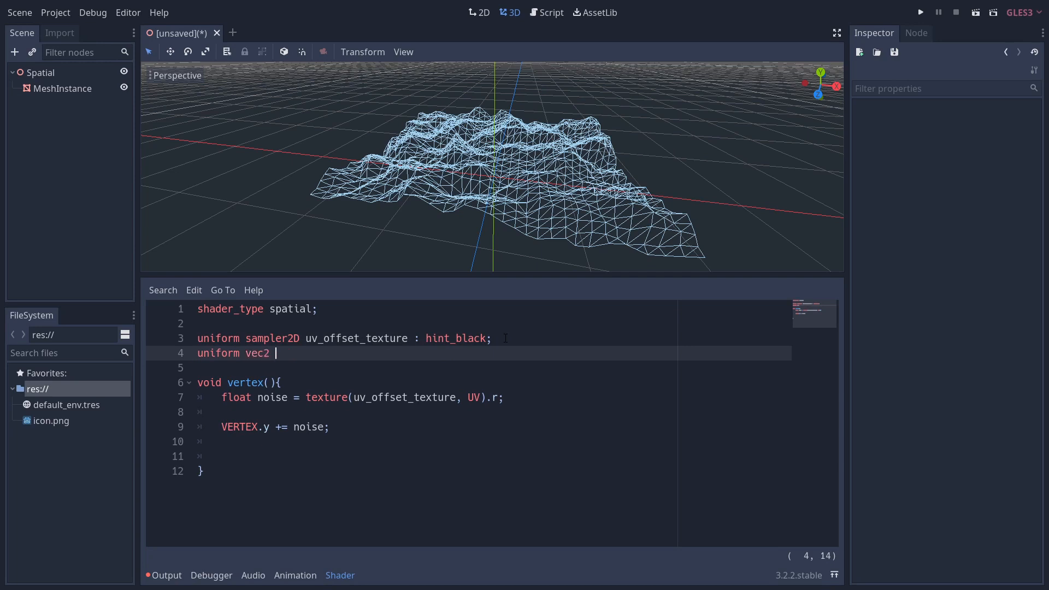
text(uv_offset_scal)
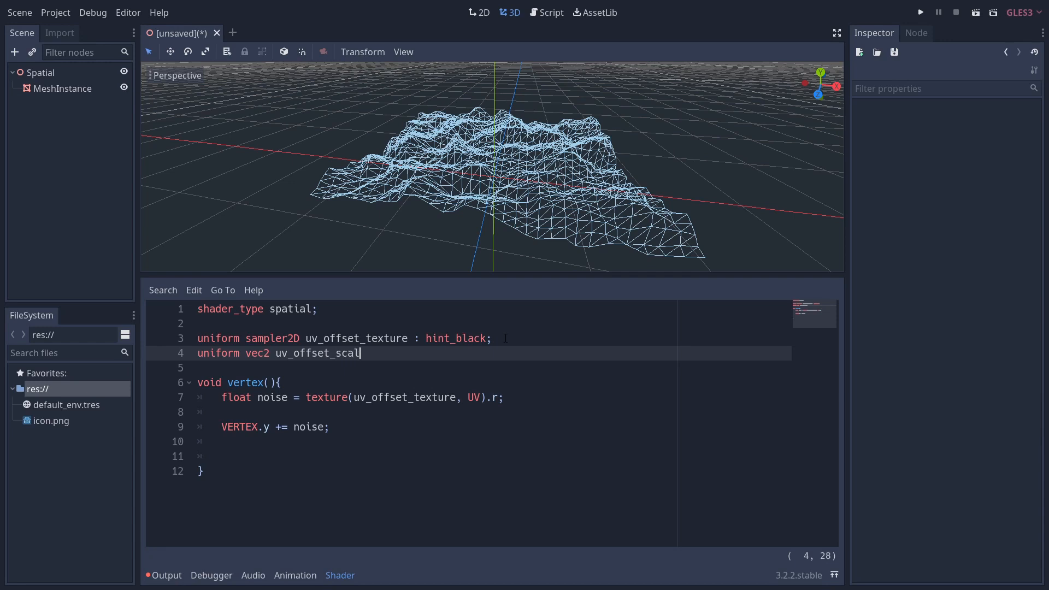
text(e = vec2)
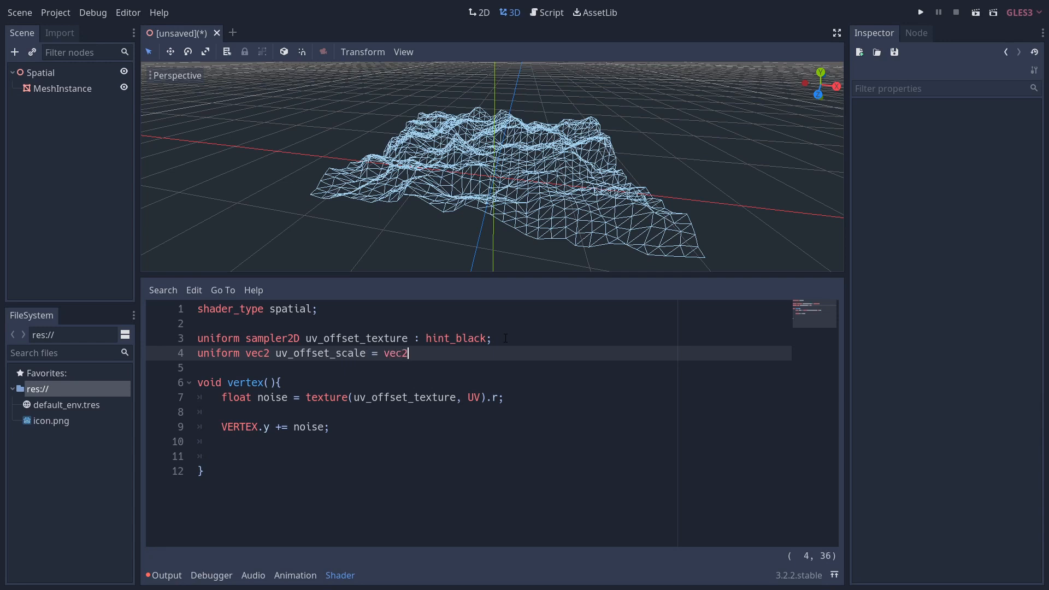
text((-0.2))
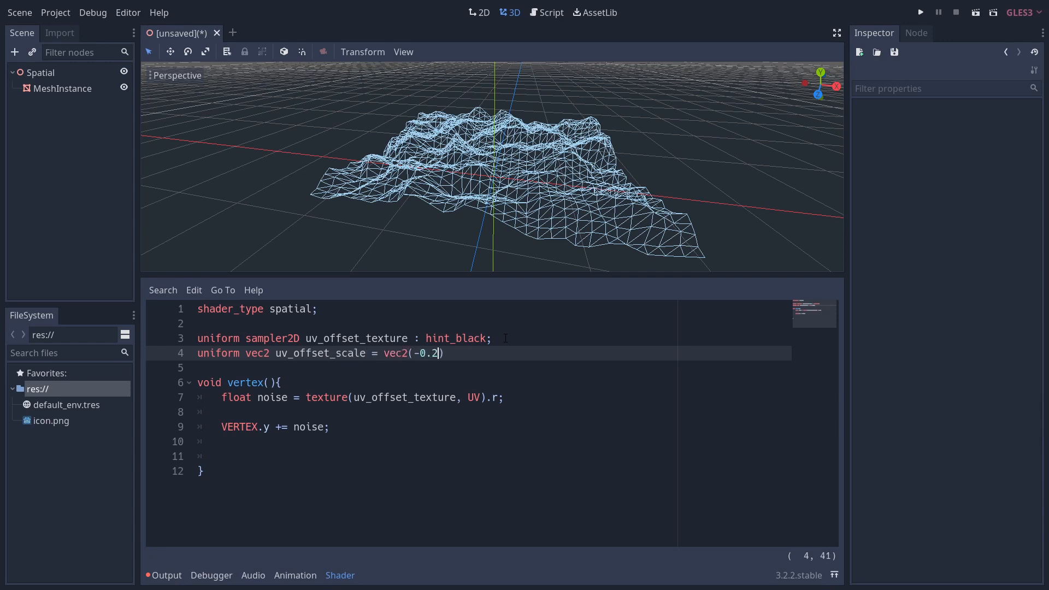
text(, -0.1)
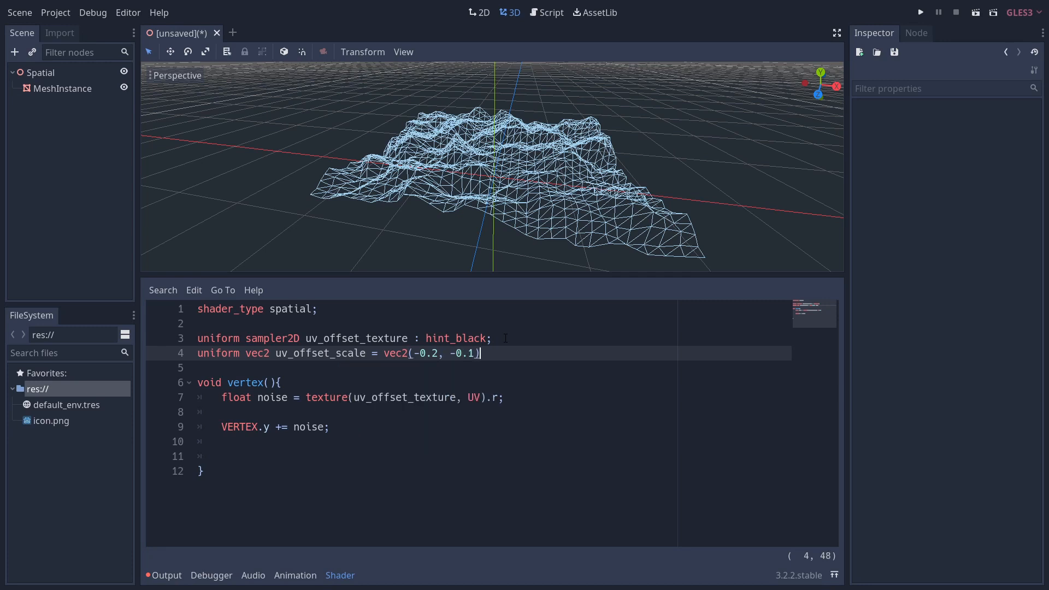
text(vec2 bas)
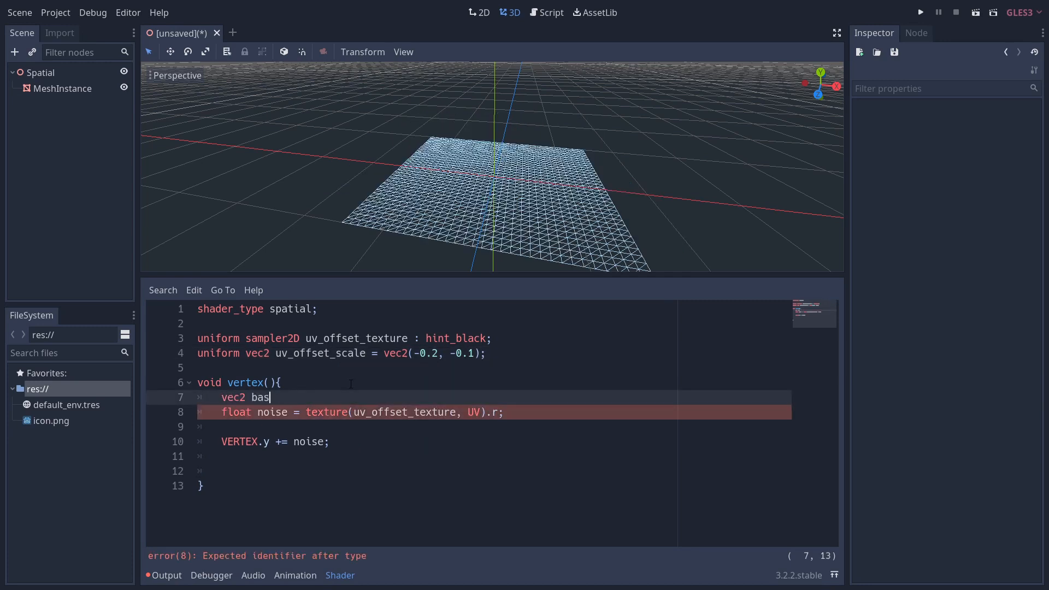
Define 'vec2 base_uv_offset = UV * uv_offset_scale;' and sample the noise at base_uv_offset.
text(e_uv_o)
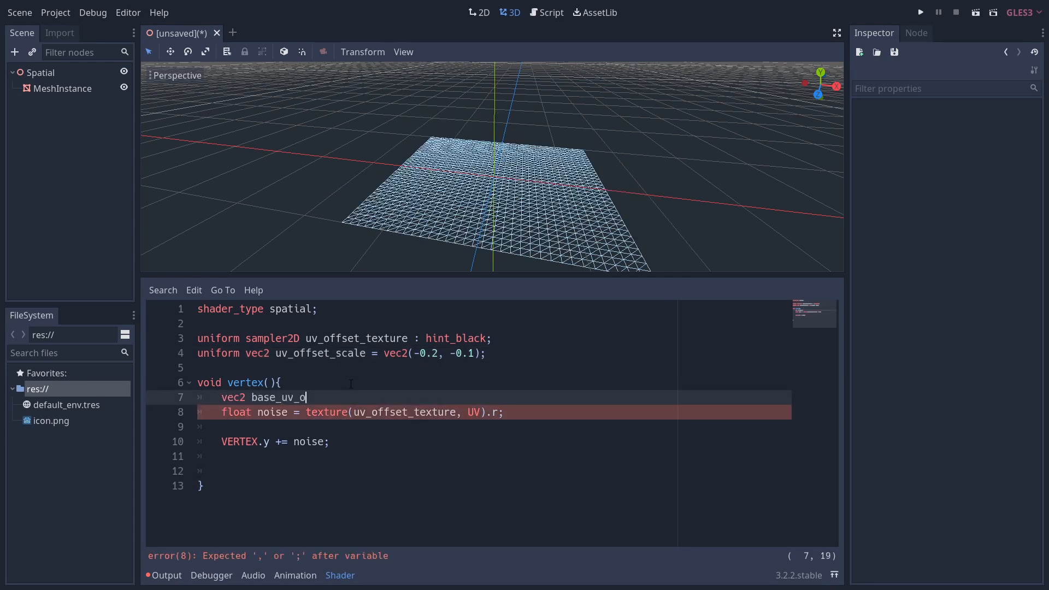
text(ffset =)
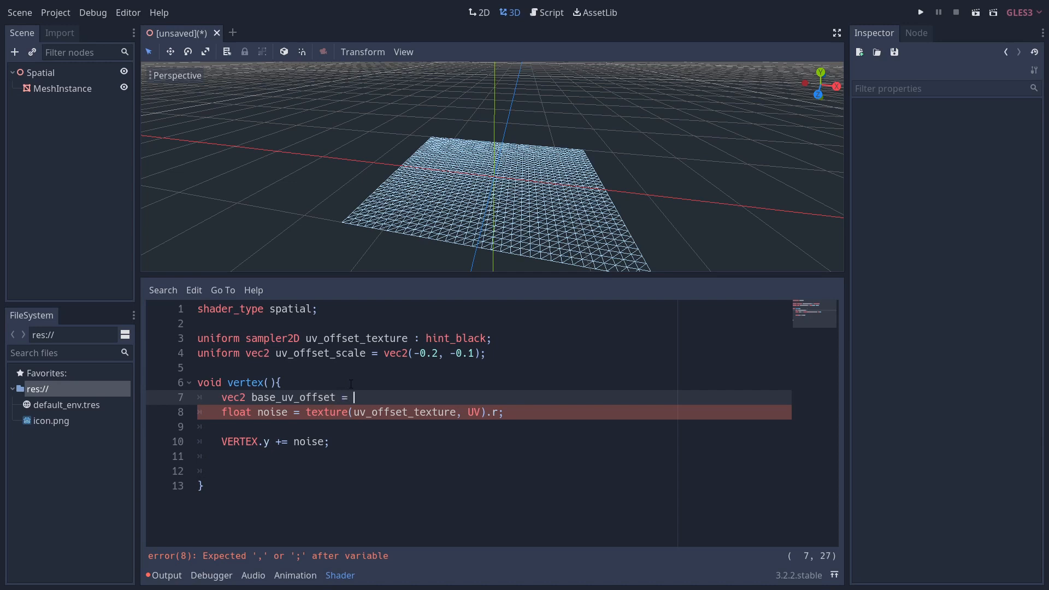
text(UV *)
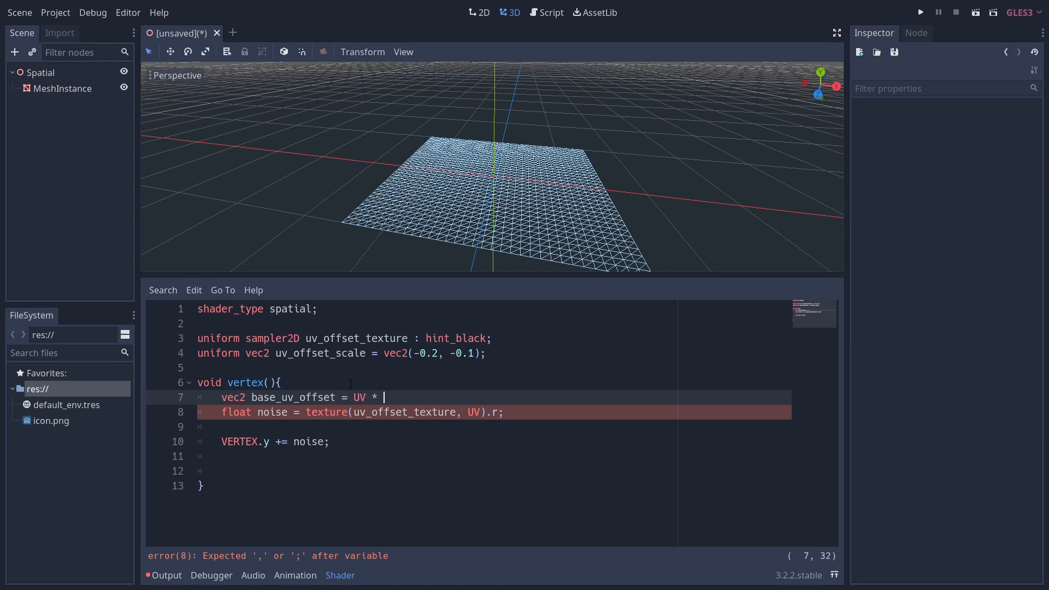
text(uv_offset_scale;)
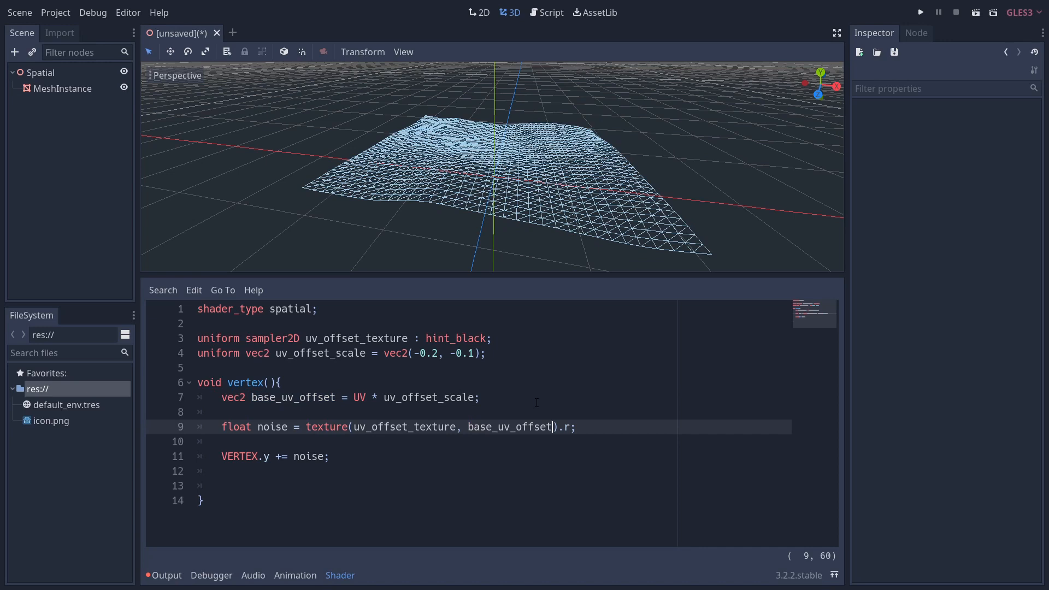
text(base_uv_offset += TIME)
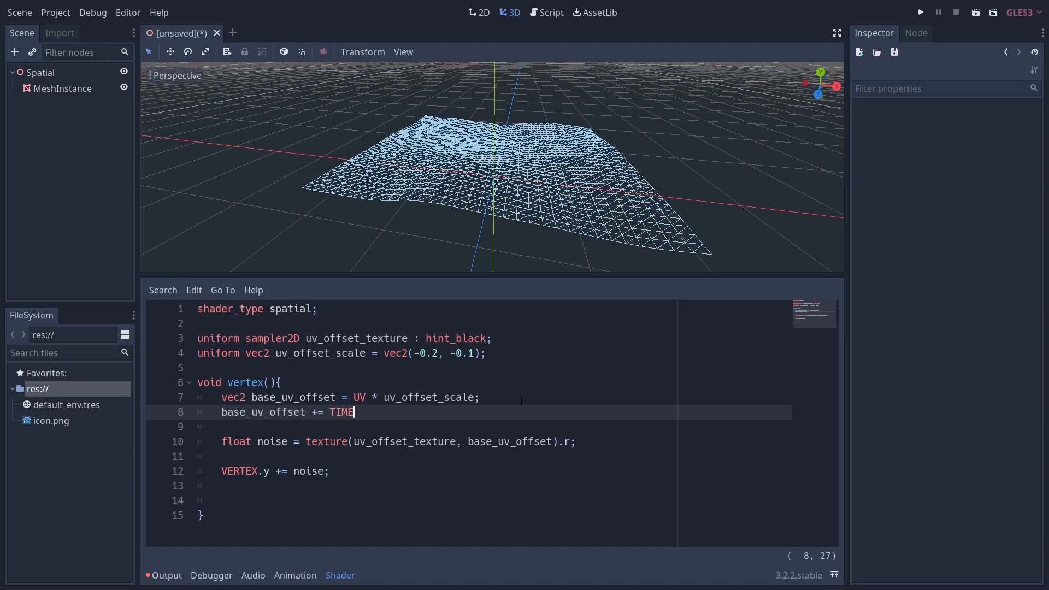
Declare 'uniform vec2 time_scale = vec2(0.3, 0.0);' and write 'base_uv_offset += TIME * time_scale;'.
text(;)
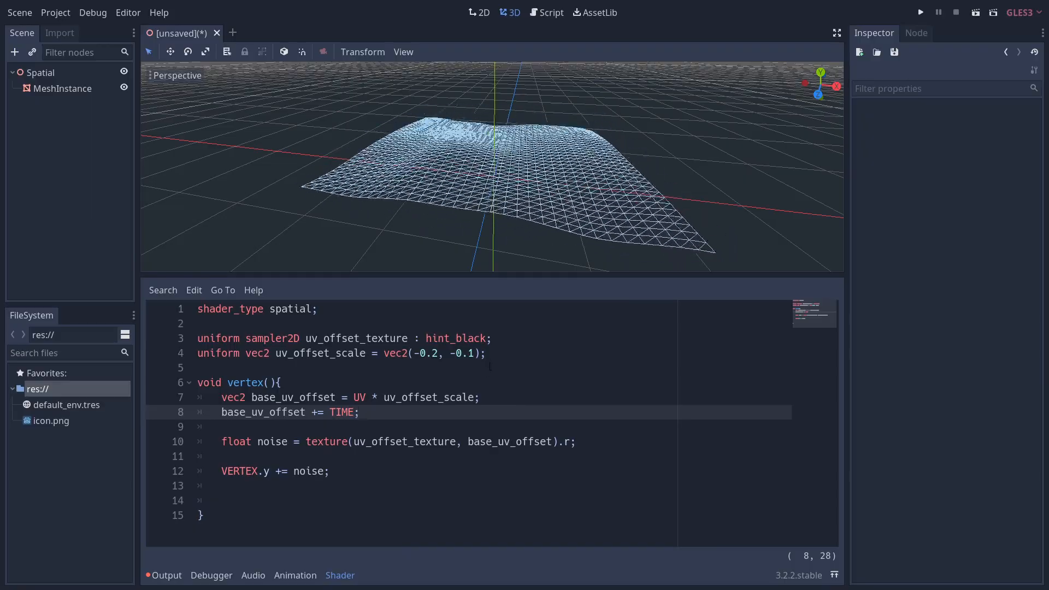
text(uniform vec2)
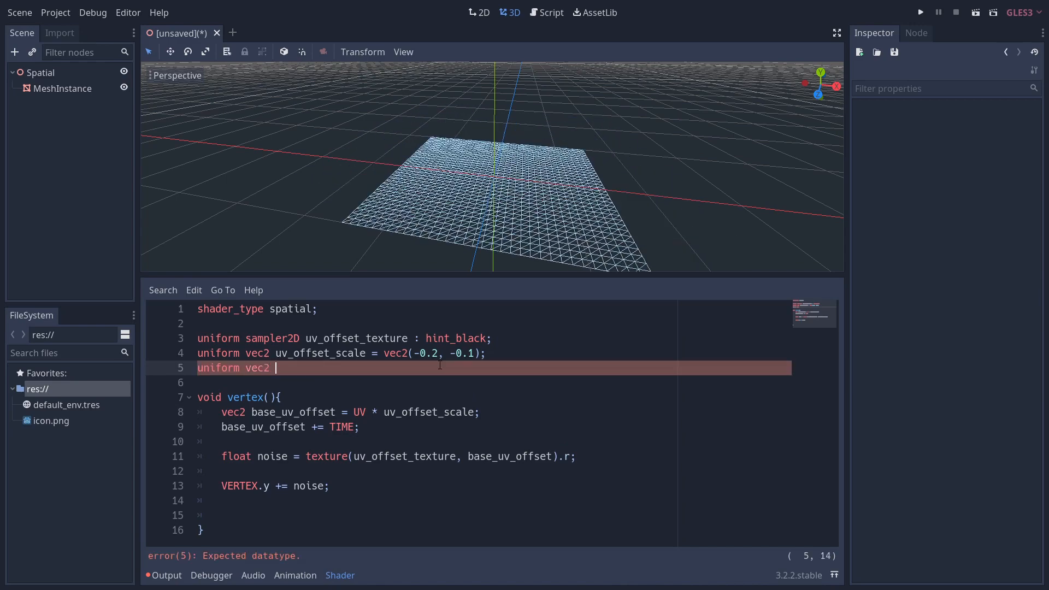
text(time_scale)
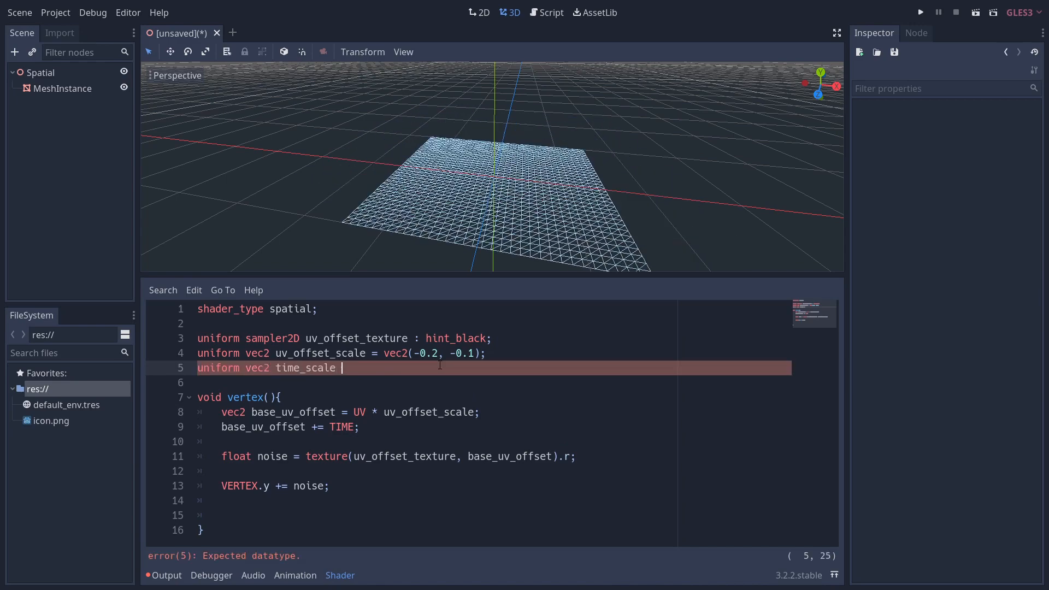
text(= vec2)
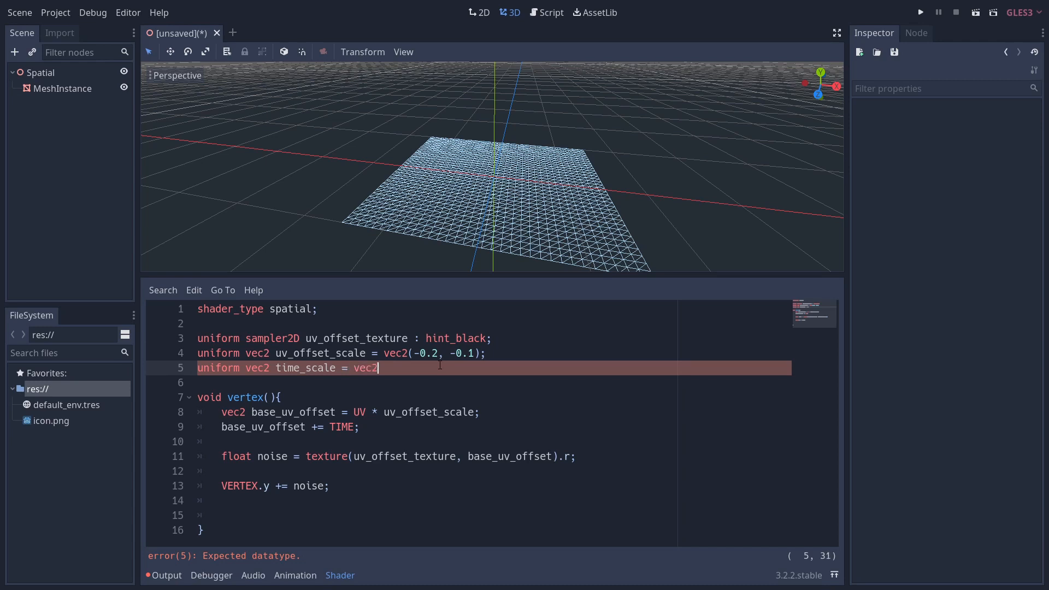
text((0.3, ))
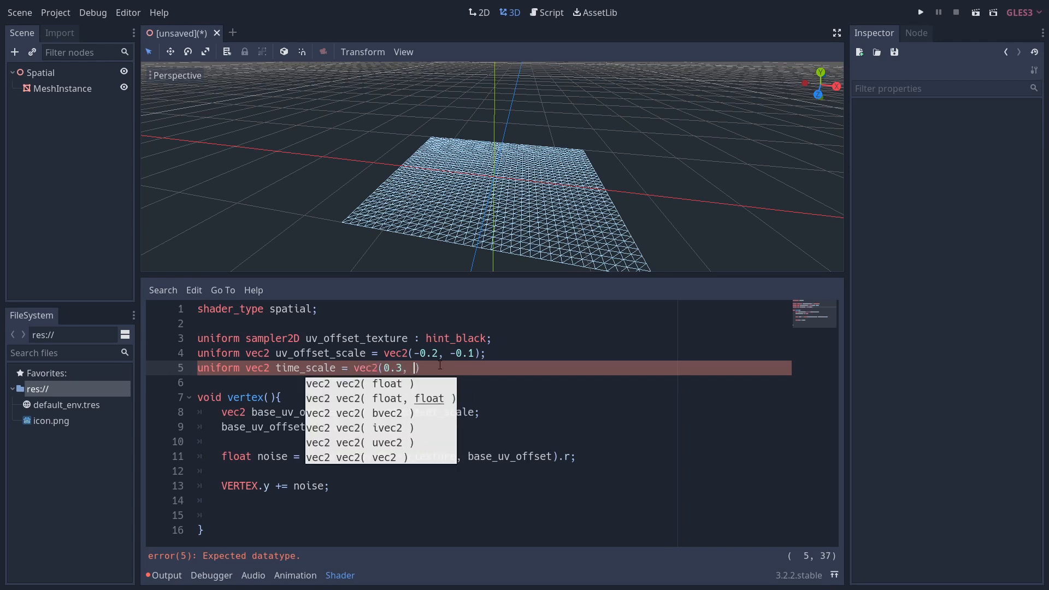
text(0.0);)
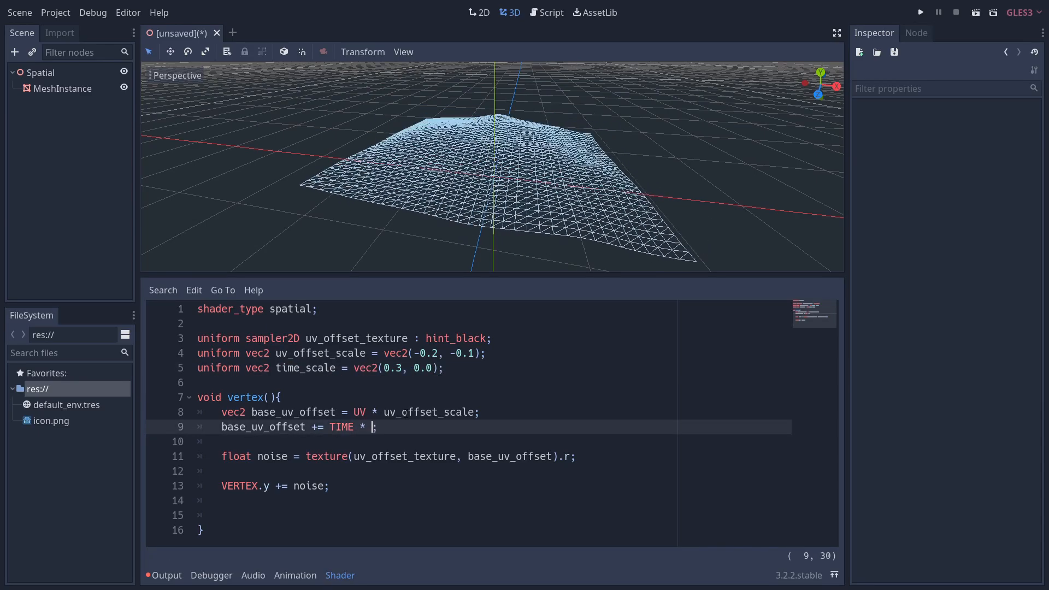
text(time_scale)
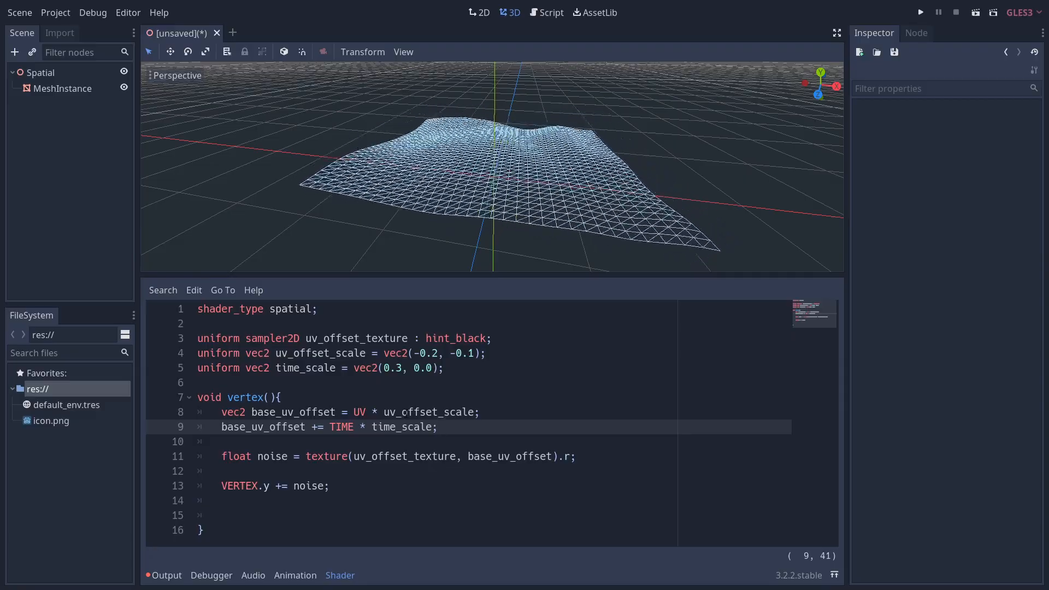
text(fl)
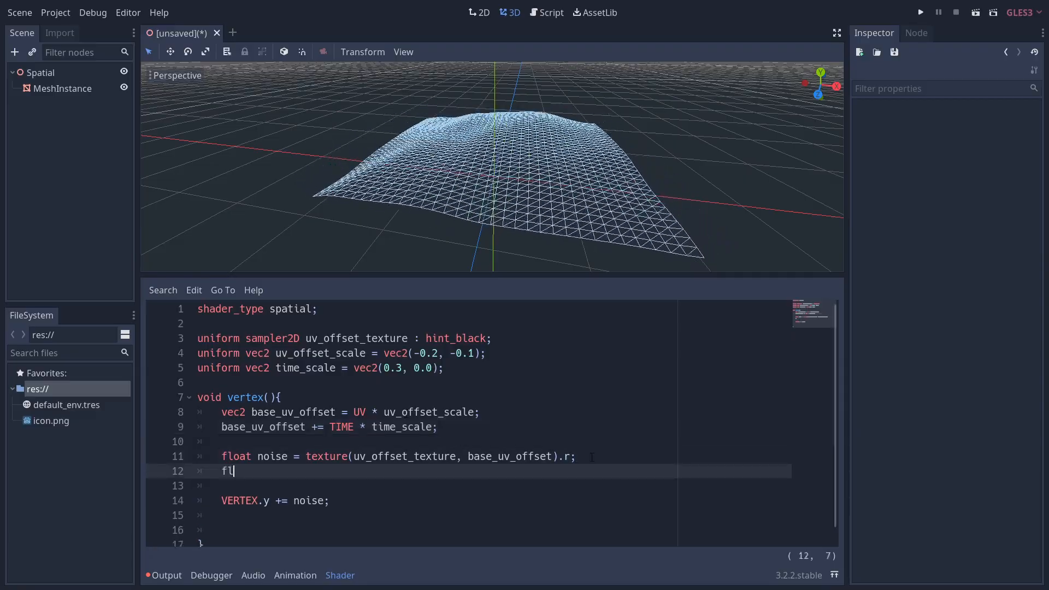
Compute 'float texture_based_offset = noise * 2.0 - 1.0;' and add it to VERTEX.y in place of noise.
text(oat texture)
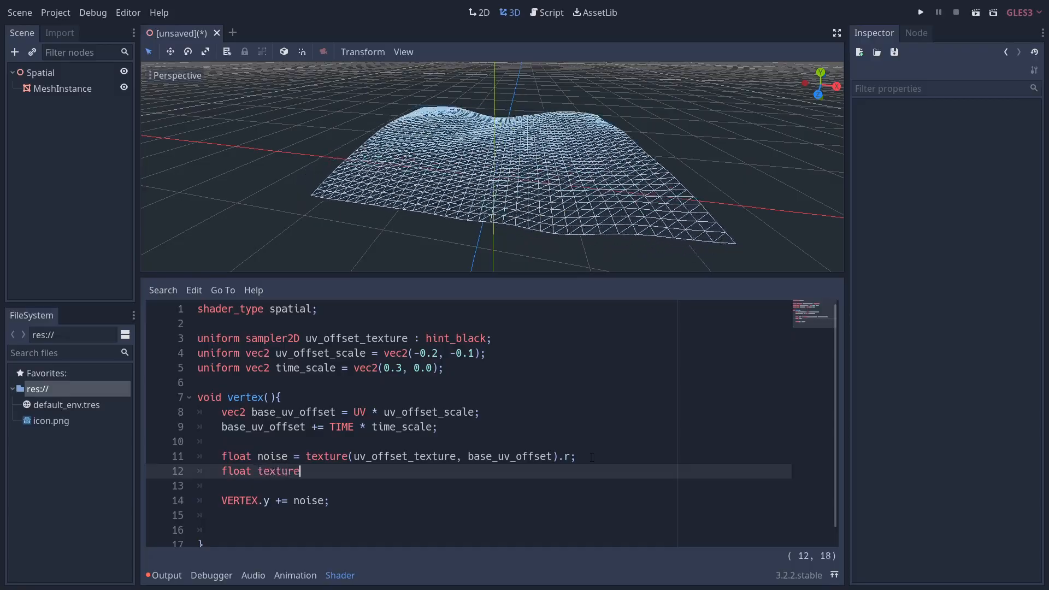
text(_based_o)
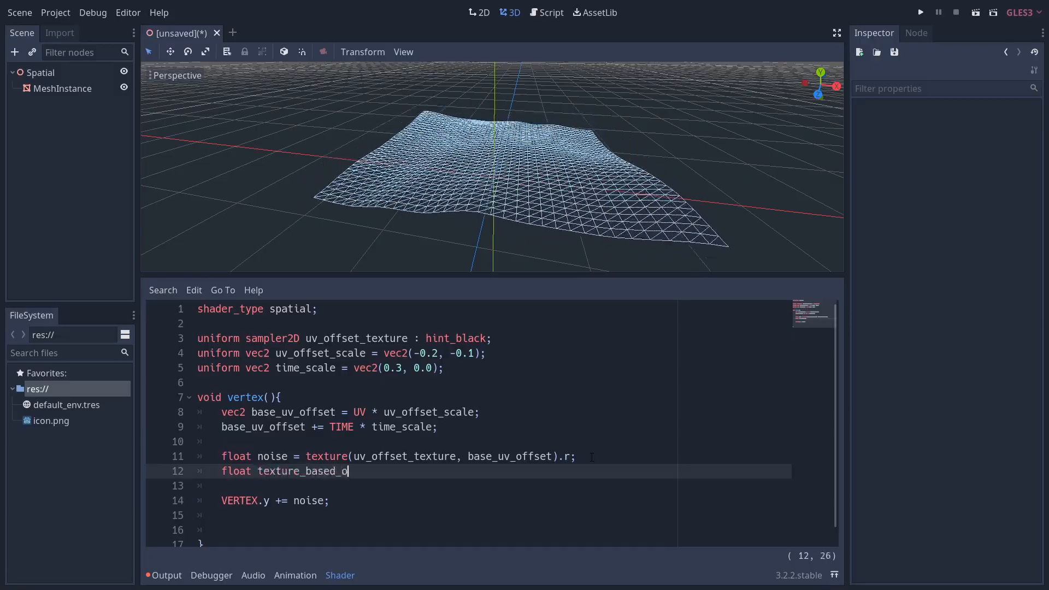
text(ffset = noi)
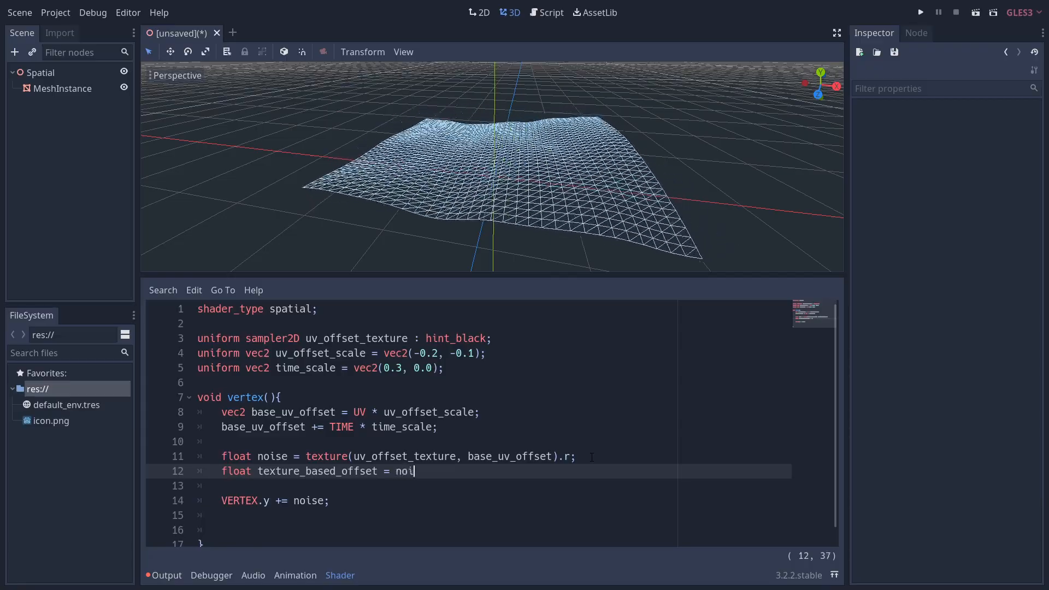
text(se * 2.)
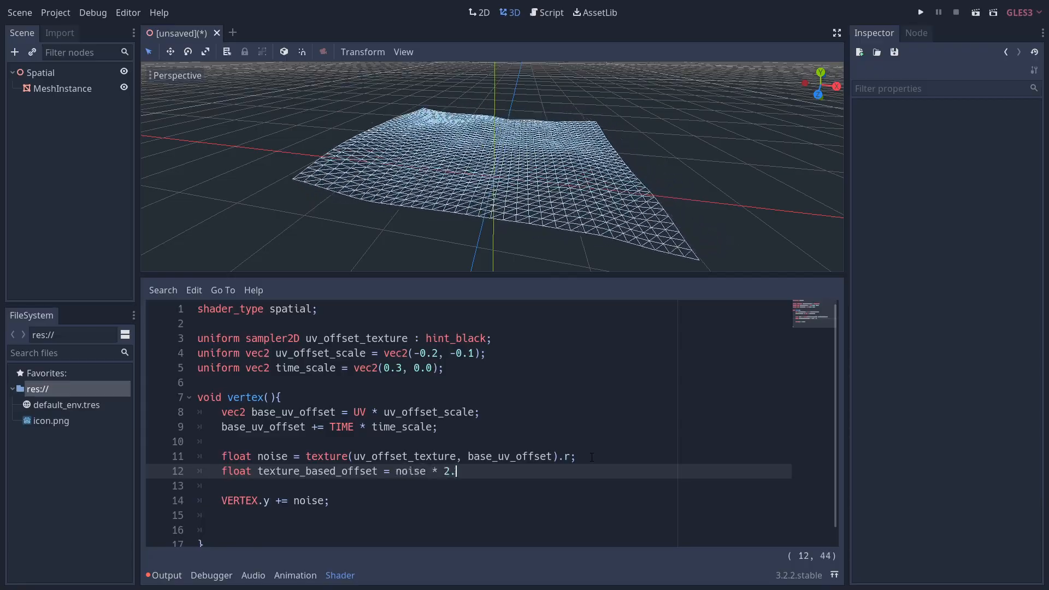
text(0 - 1.0;)
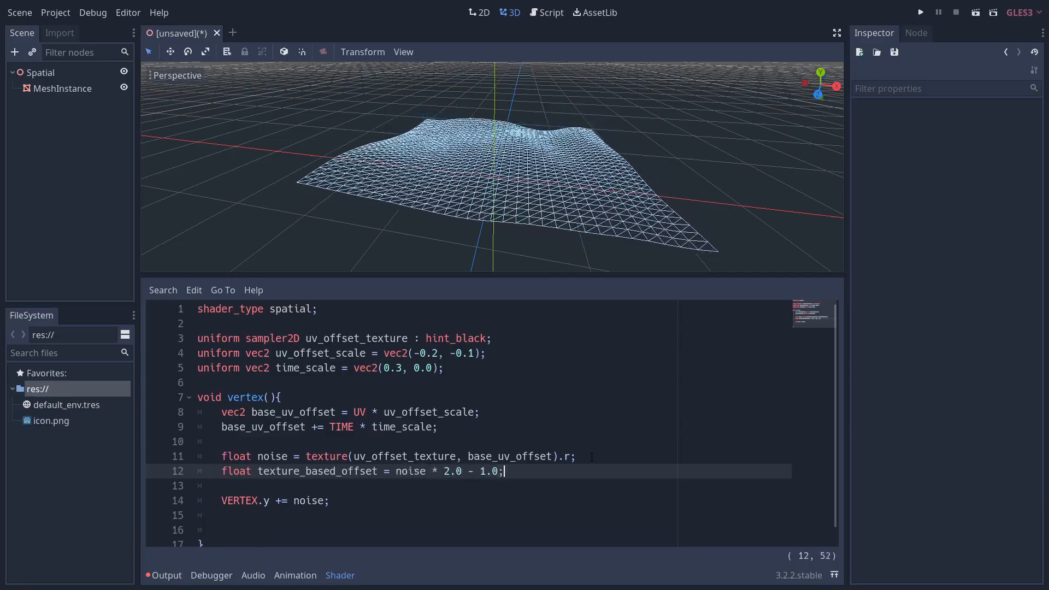
double_click(317, 471)
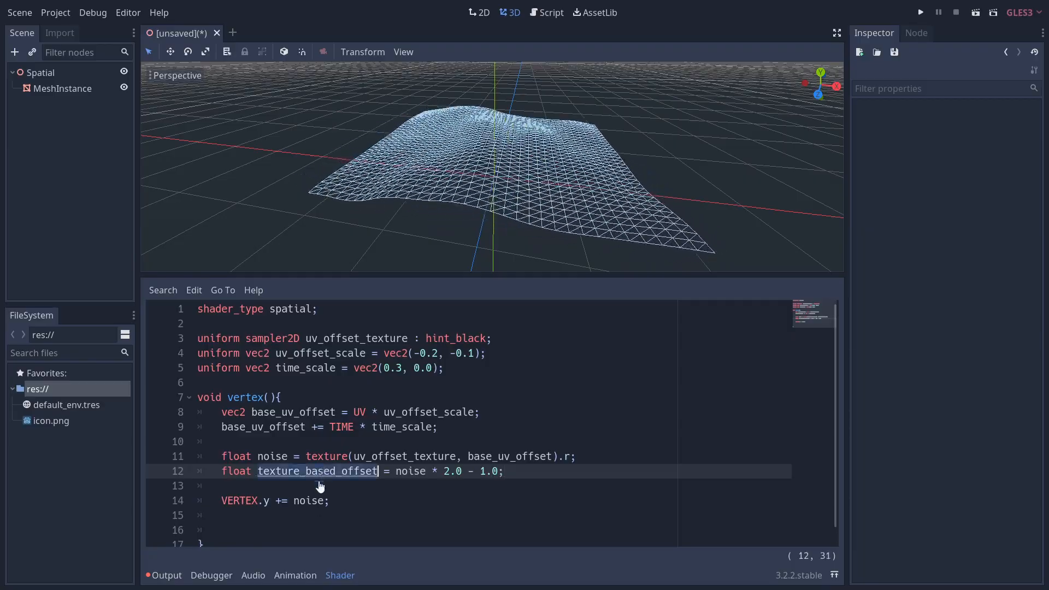
text(texture_based_offset)
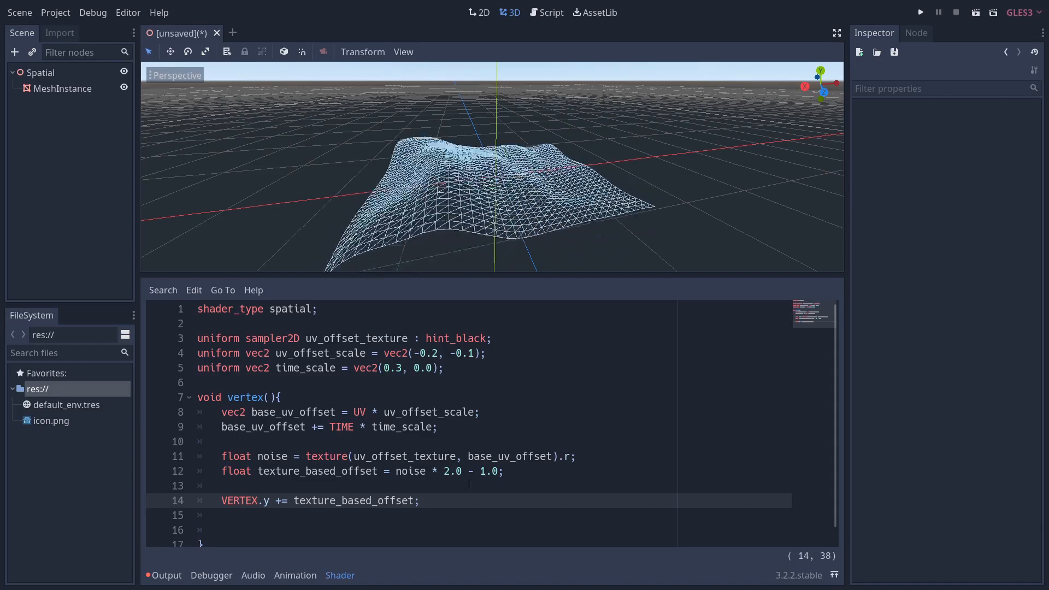
Add 'texture_based_offset *= UV.x;' before the VERTEX.y line to pin the left edge.
text(text)
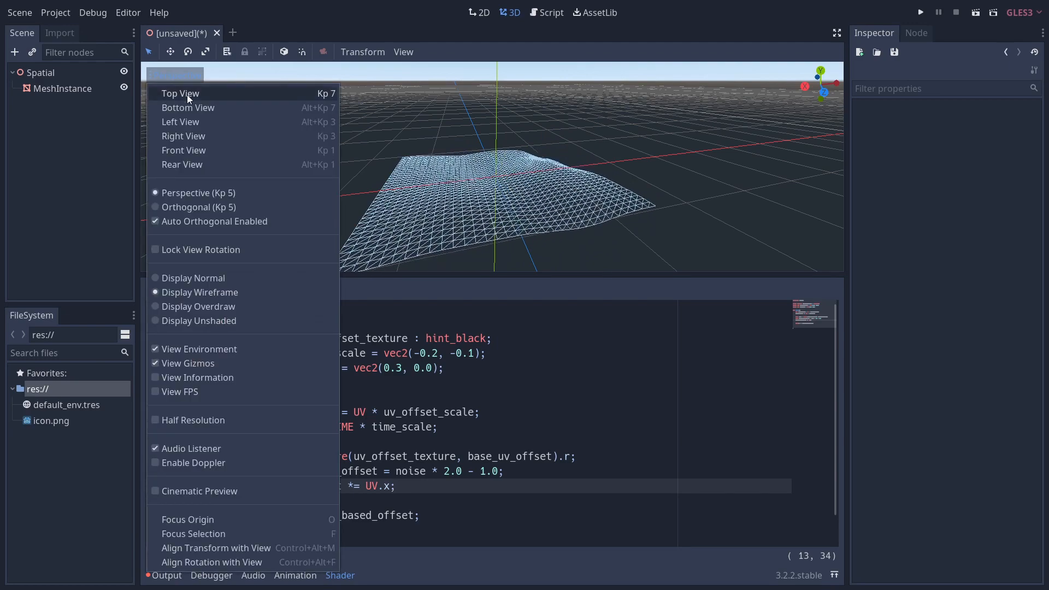
Switch the viewport to Top View to see the flag plane from directly above.
click(180, 93)
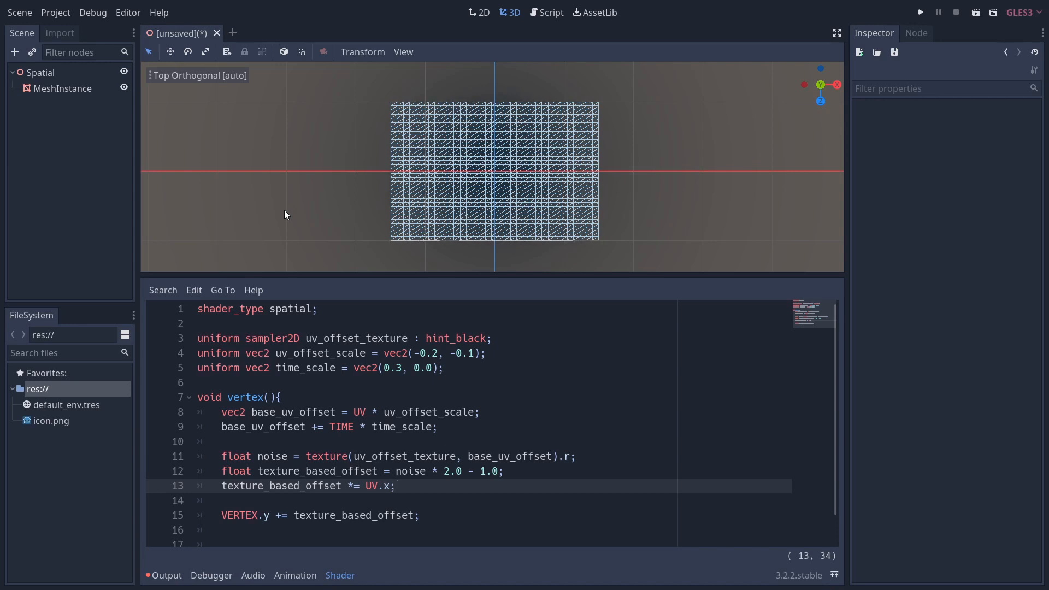
Declare 'uniform float face_distortion = 0.5;' in the flag shader.
text(uni)
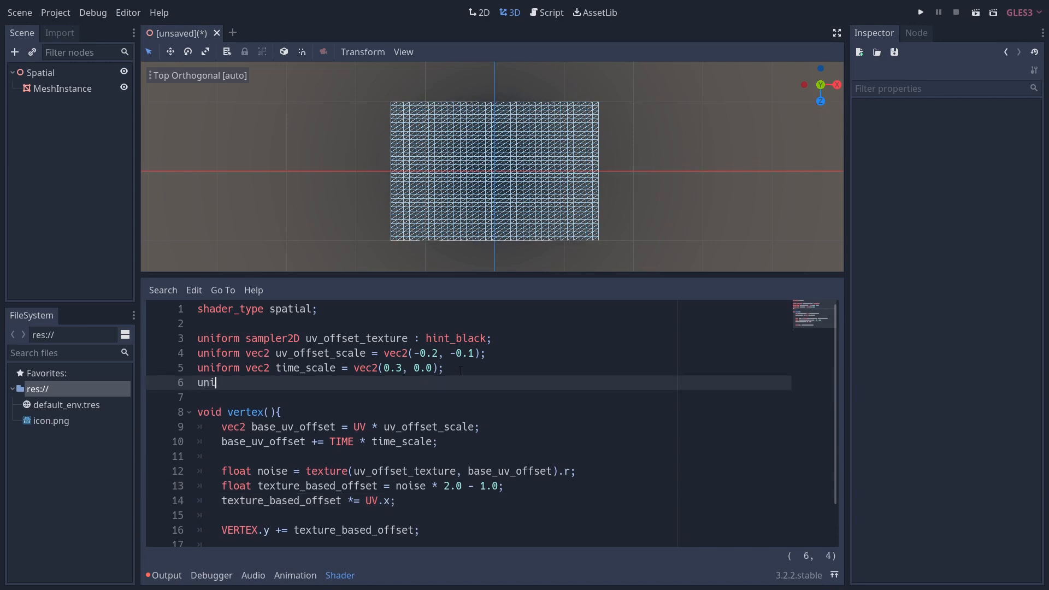
text(form float face_distort)
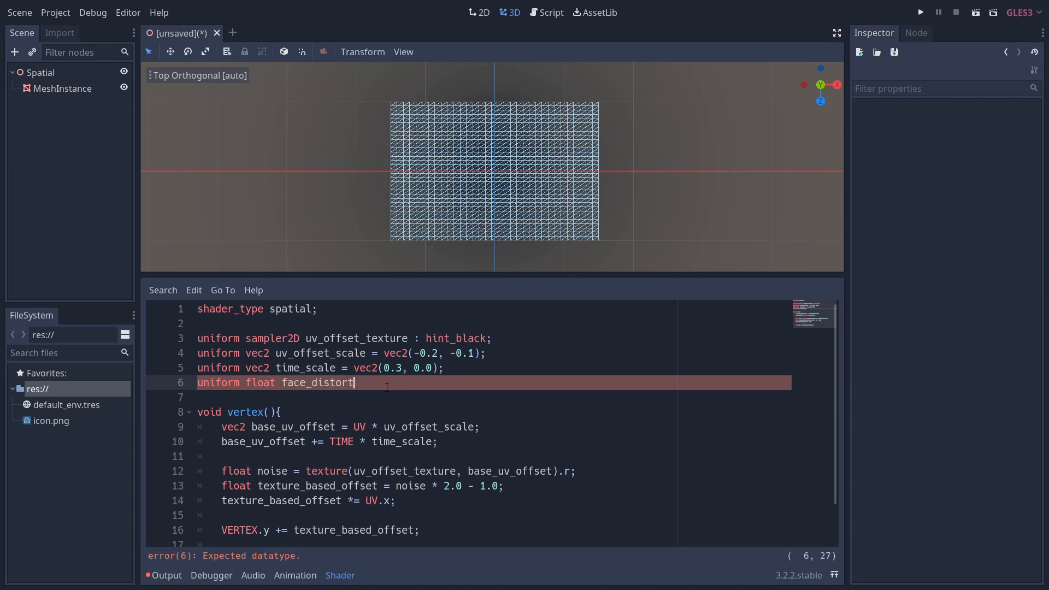
text(ion = 0.5;)
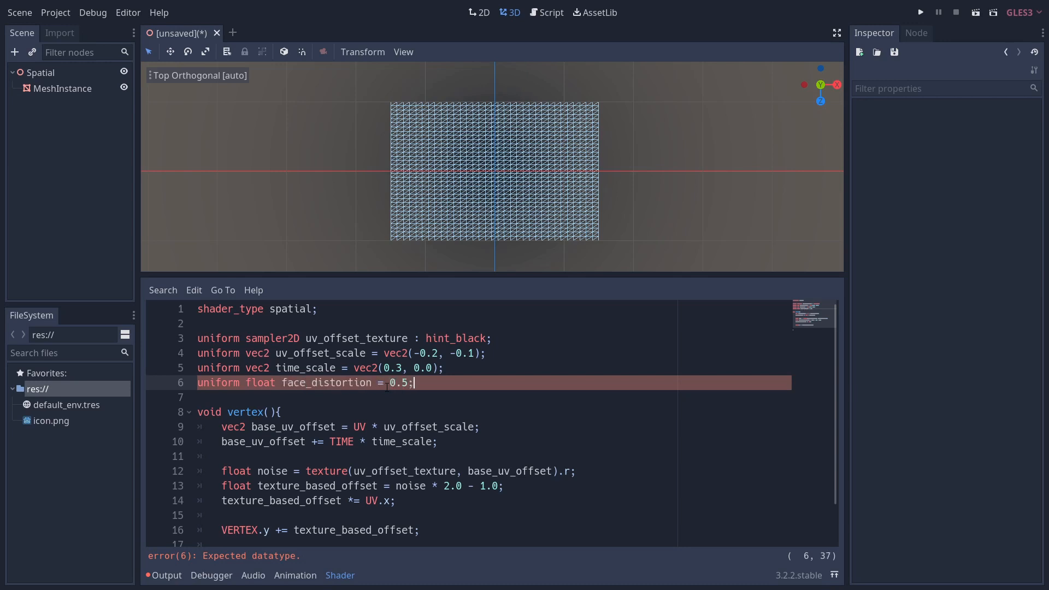
Add 'VERTEX.z += texture_based_offset * face_distortion;' inside vertex().
text(v)
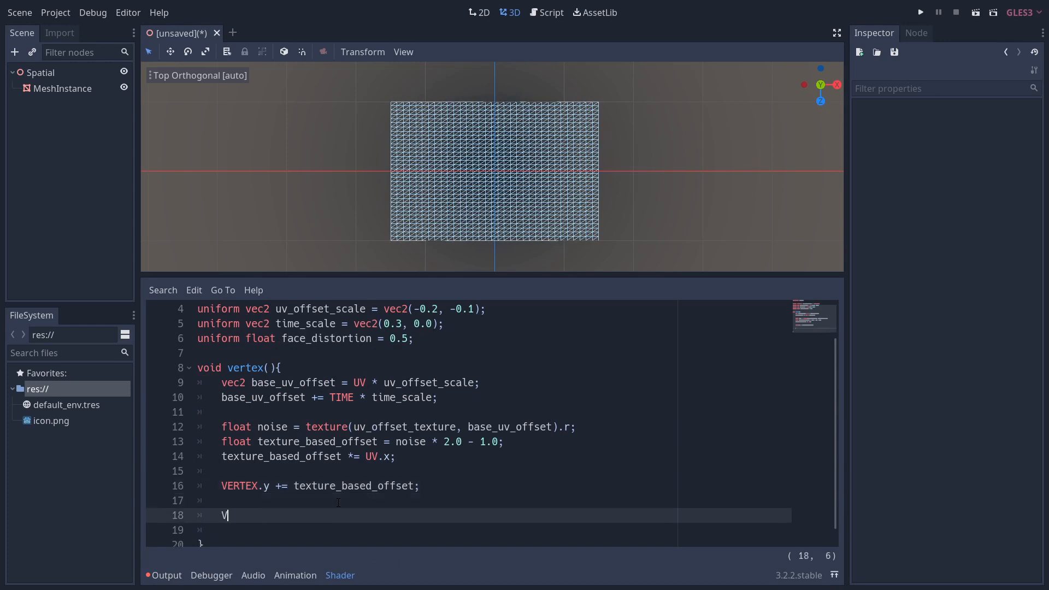
text(ERTEX.)
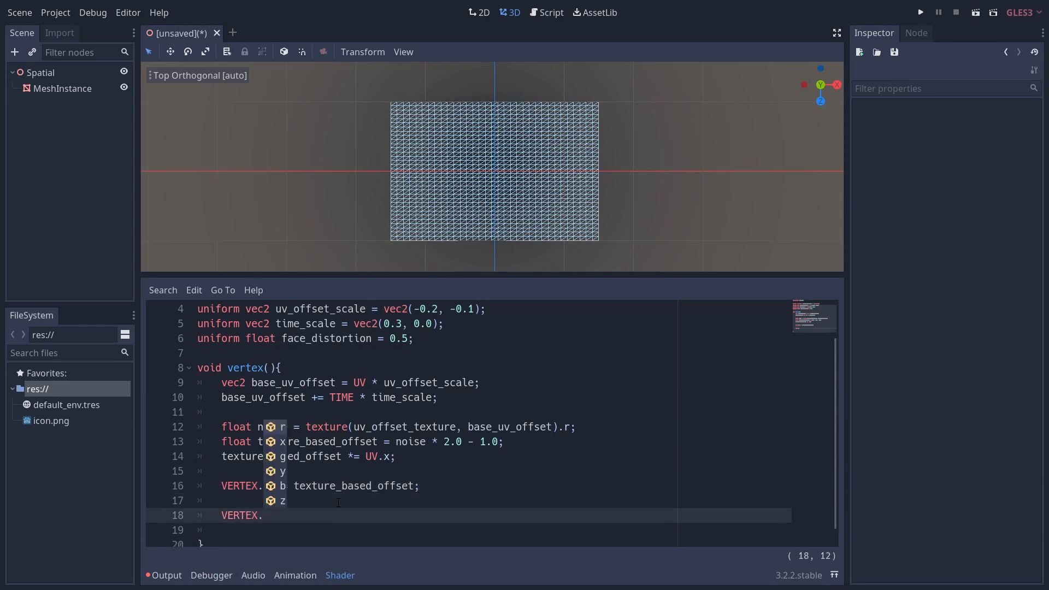
text(z += texture_based_offset * f)
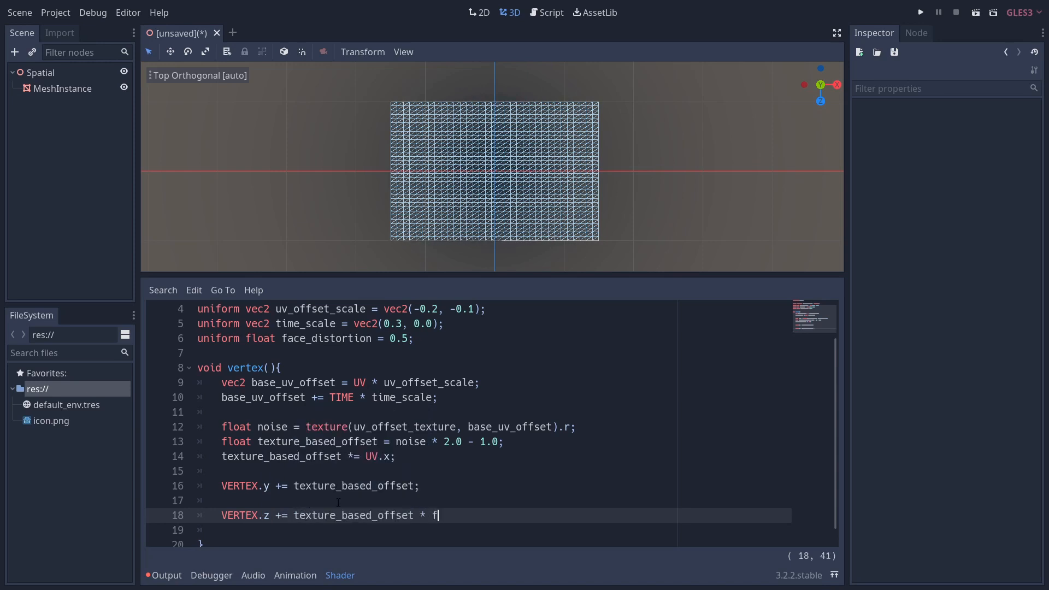
text(ace_distortion;)
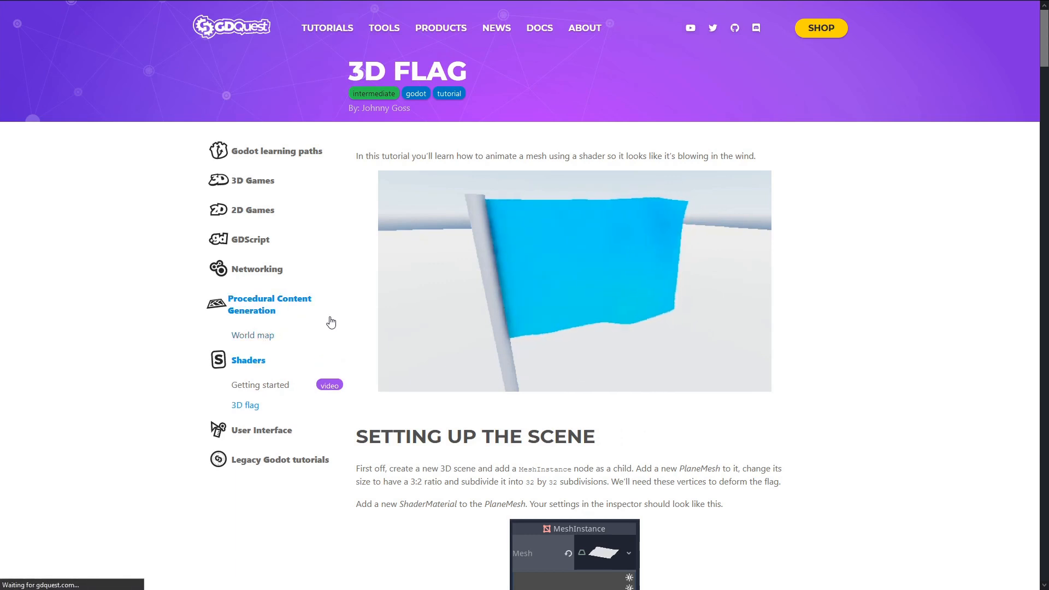
Visit GDQuest's procedural world map tutorial, then scroll the author's YouTube channel of Godot tips.
click(252, 336)
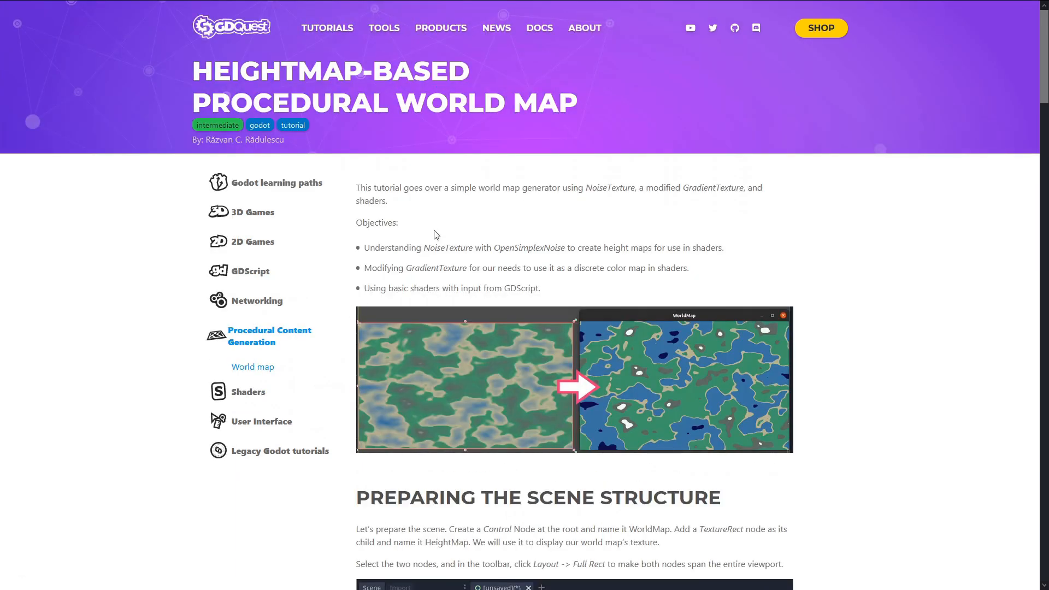
scroll(down, 3)
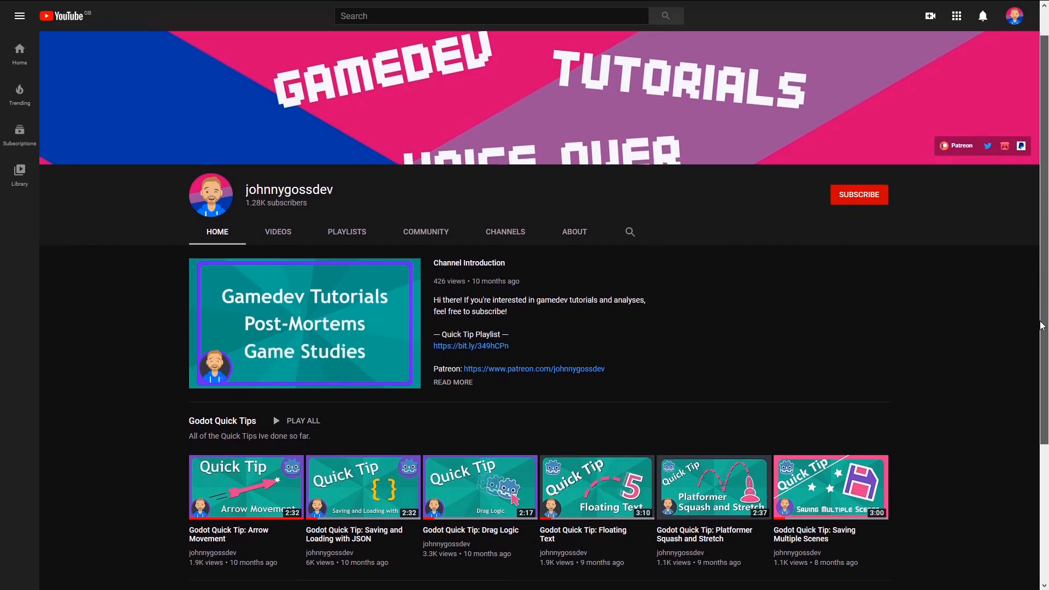
scroll(down, 3)
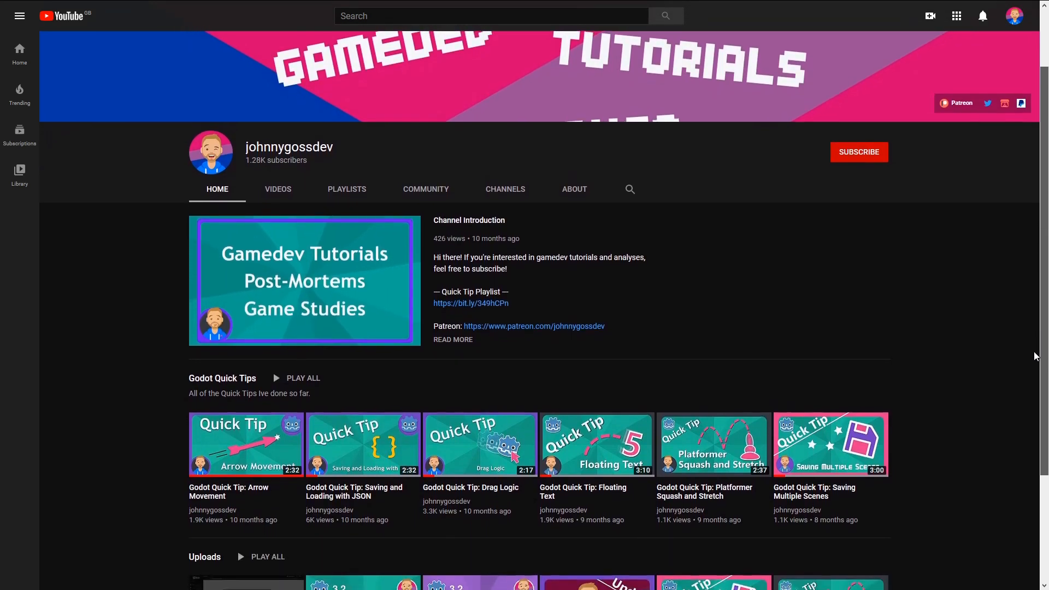
scroll(down, 3)
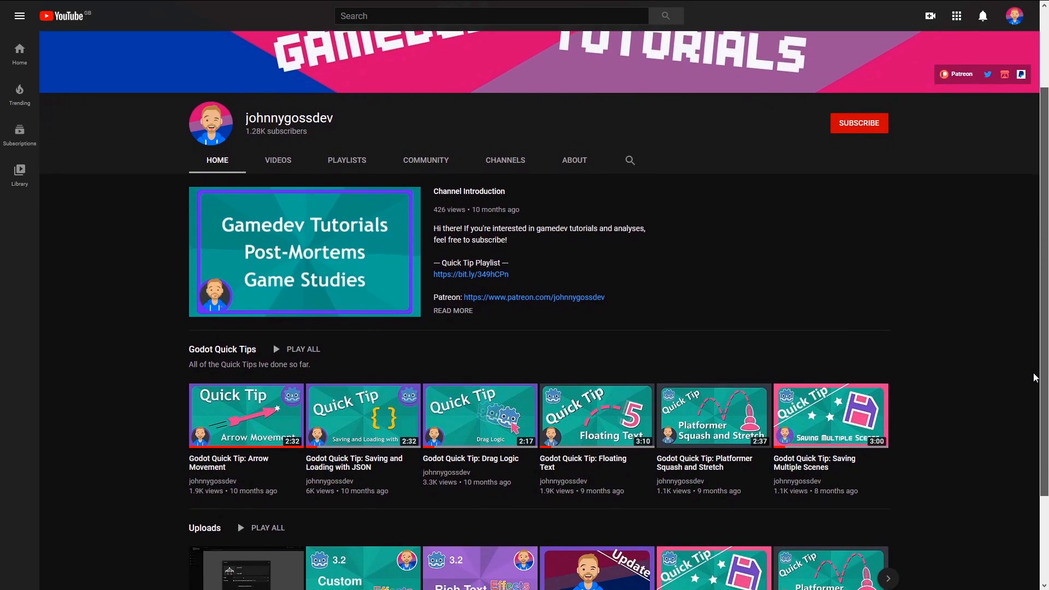